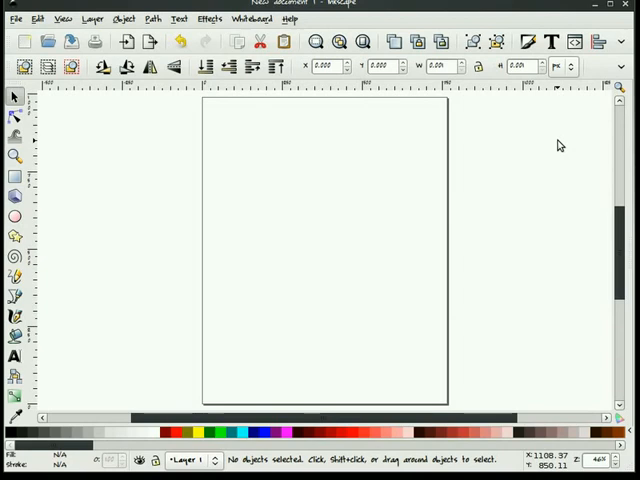
pyautogui.moveTo(464, 265)
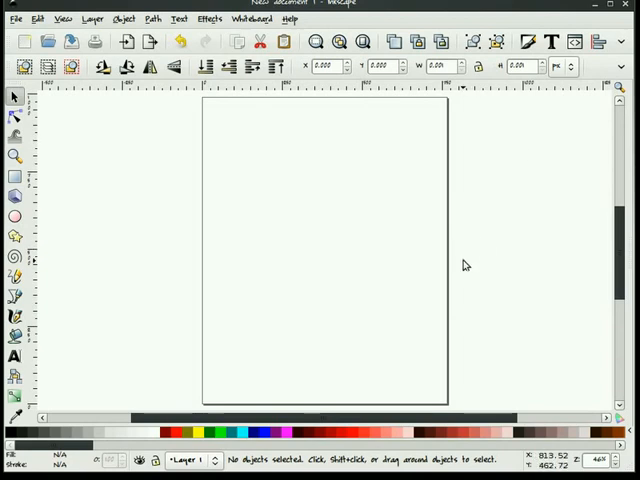
pyautogui.moveTo(285, 188)
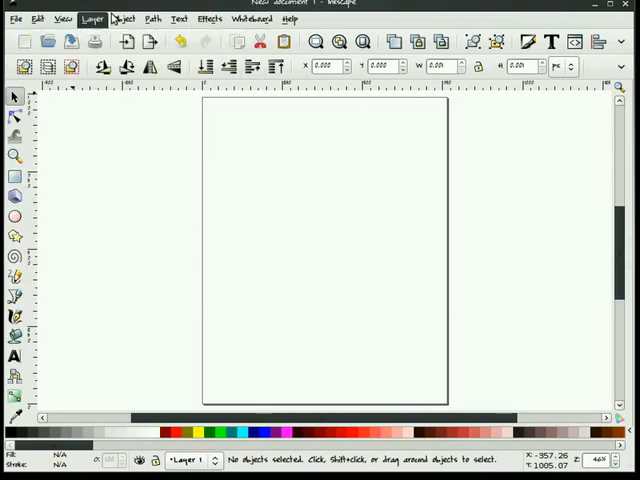
# Open Document Properties from the File menu to view the US Letter portrait page settings
pyautogui.click(150, 18)
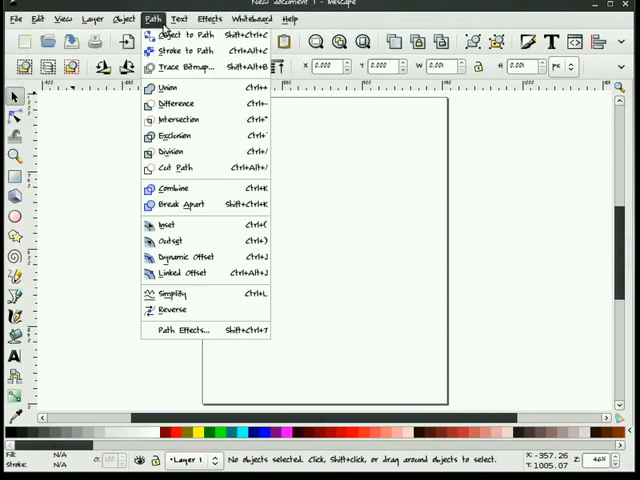
pyautogui.click(20, 18)
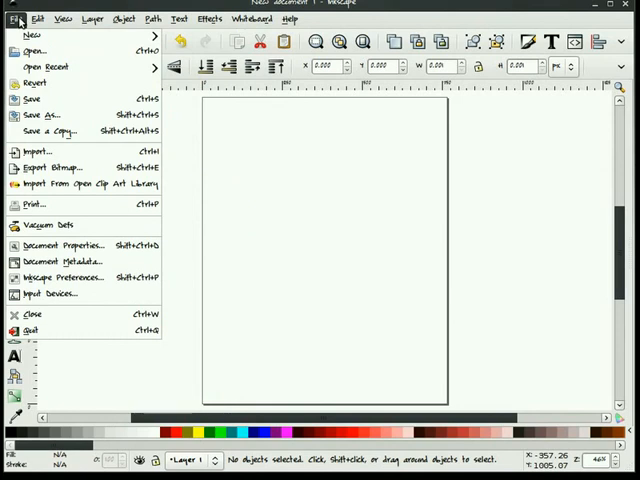
pyautogui.click(66, 245)
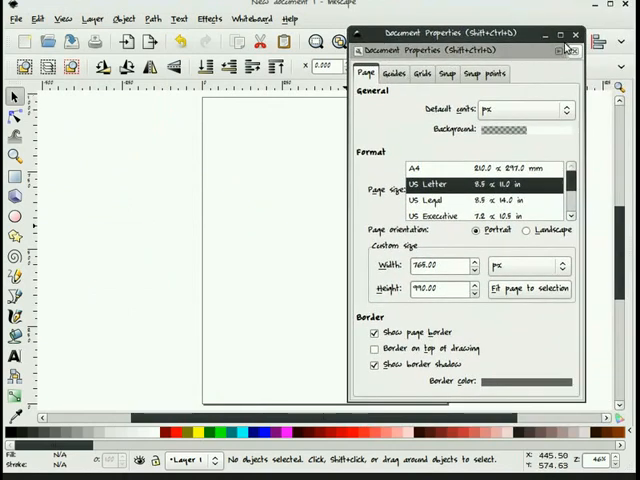
# Open Inkscape Preferences from the File menu and browse its Misc and Selecting pages
pyautogui.click(13, 18)
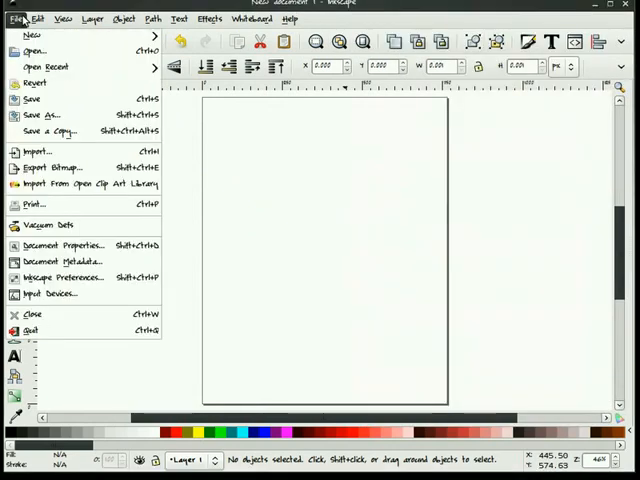
pyautogui.moveTo(55, 278)
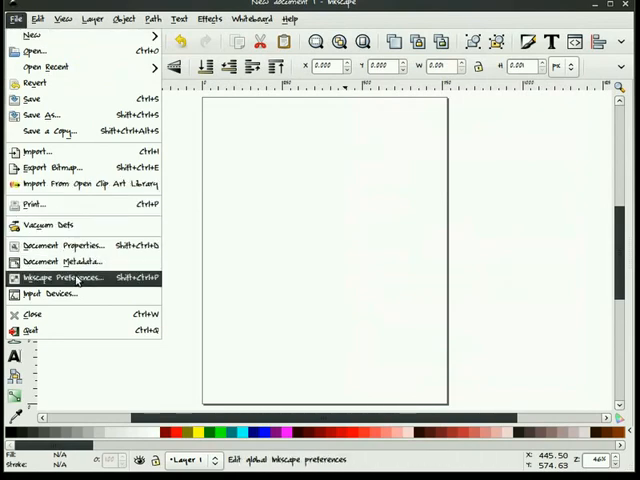
pyautogui.click(65, 277)
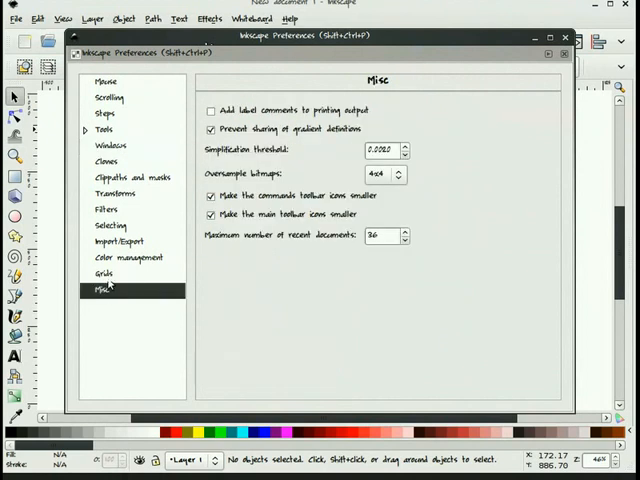
pyautogui.click(110, 225)
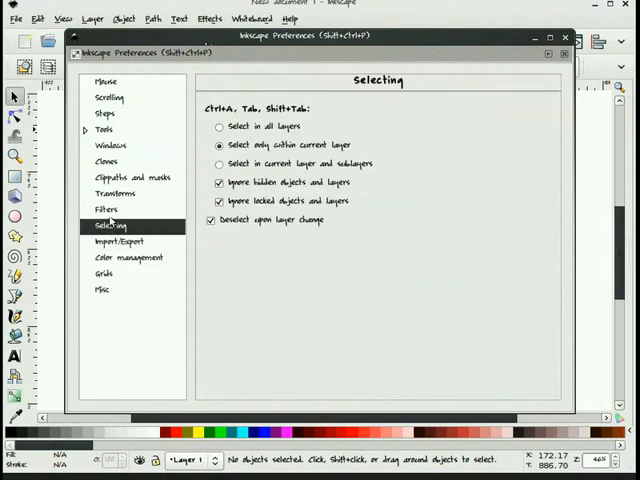
pyautogui.click(103, 162)
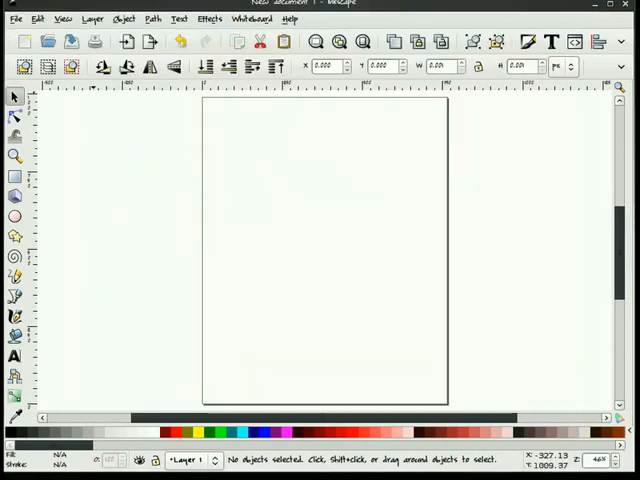
pyautogui.moveTo(146, 242)
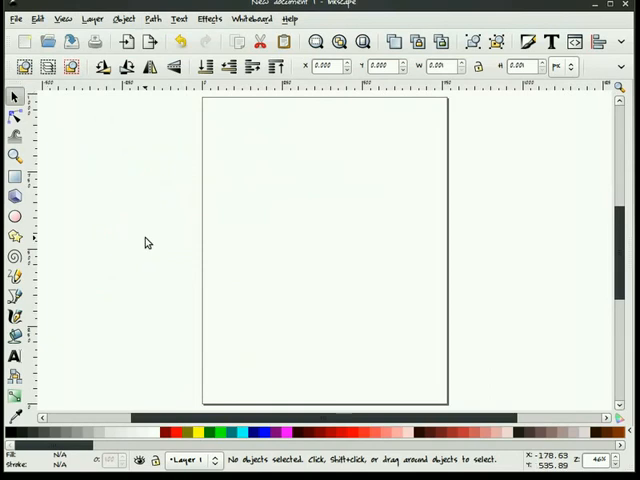
pyautogui.moveTo(256, 28)
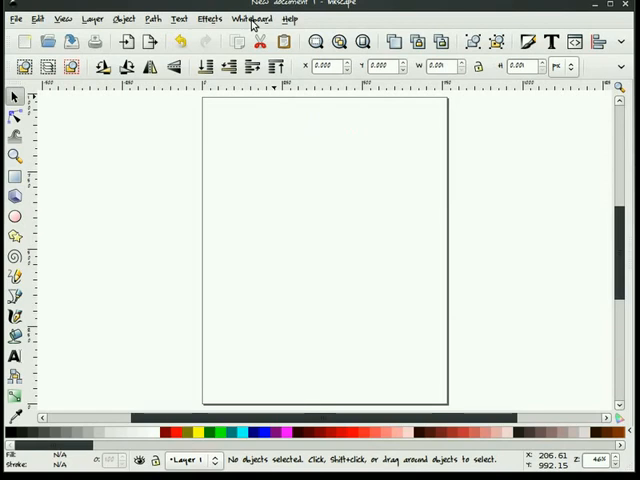
pyautogui.moveTo(220, 147)
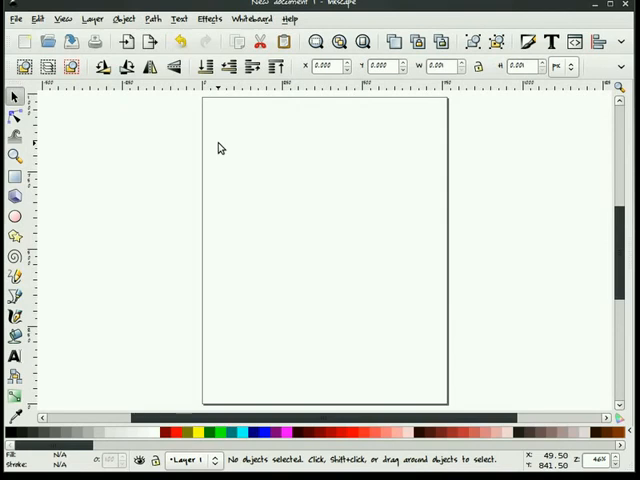
pyautogui.moveTo(145, 130)
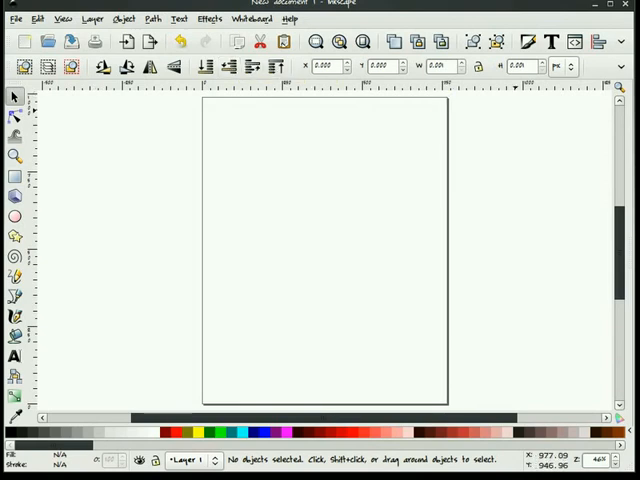
pyautogui.moveTo(527, 41)
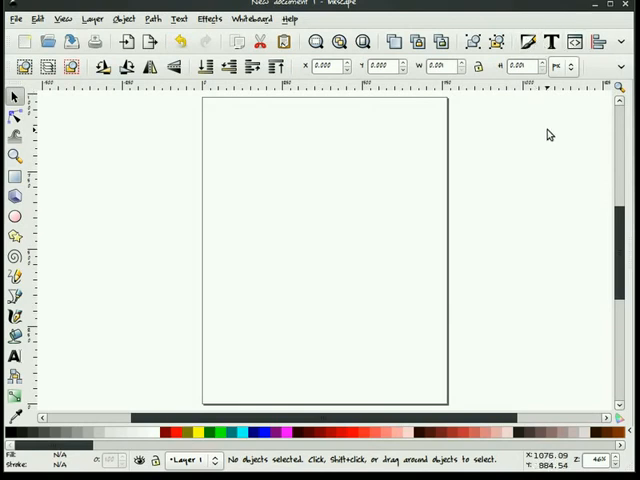
pyautogui.moveTo(530, 42)
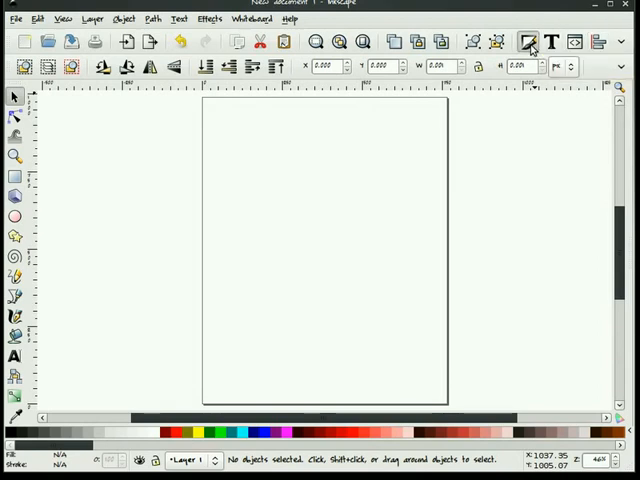
# Dock the Fill and Stroke panel beside the empty page from the commands toolbar
pyautogui.click(529, 41)
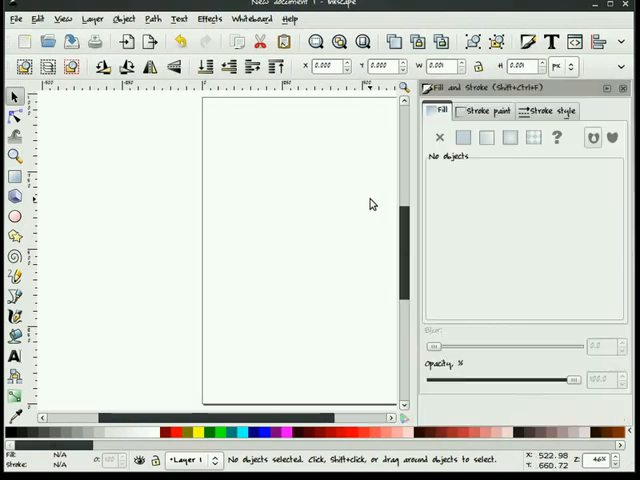
pyautogui.moveTo(425, 165)
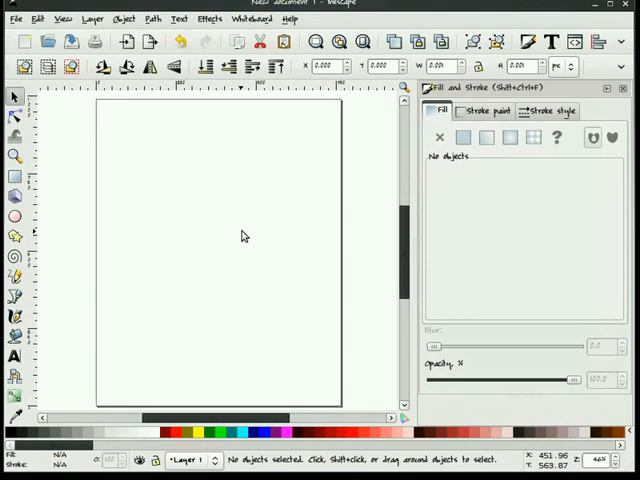
pyautogui.moveTo(515, 229)
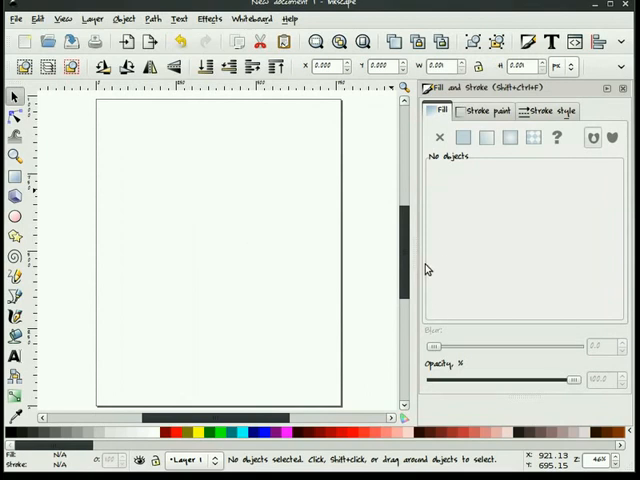
pyautogui.moveTo(217, 233)
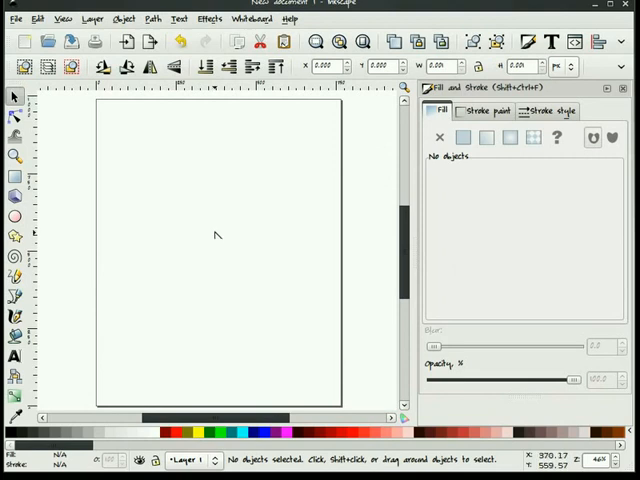
pyautogui.moveTo(328, 282)
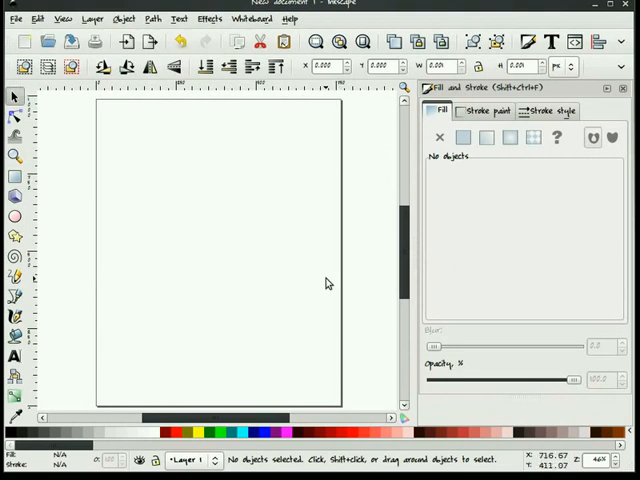
pyautogui.moveTo(328, 283)
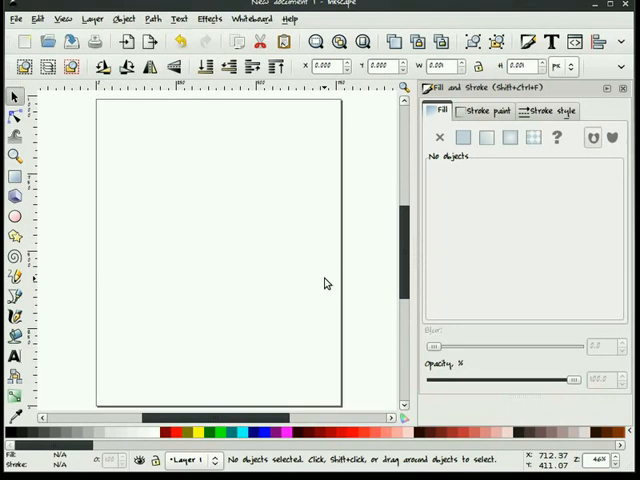
pyautogui.moveTo(412, 287)
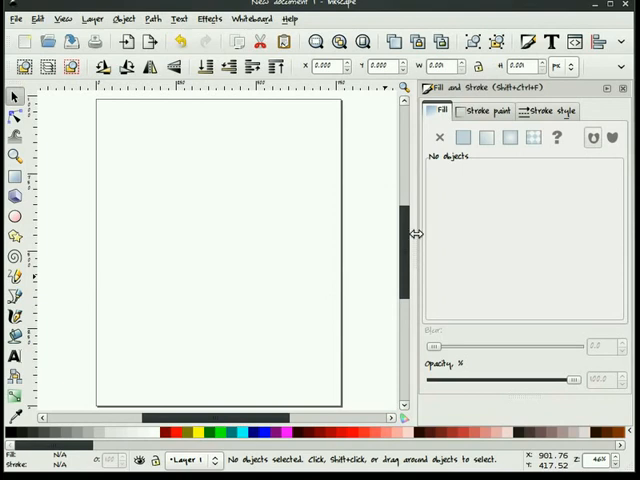
pyautogui.moveTo(455, 253)
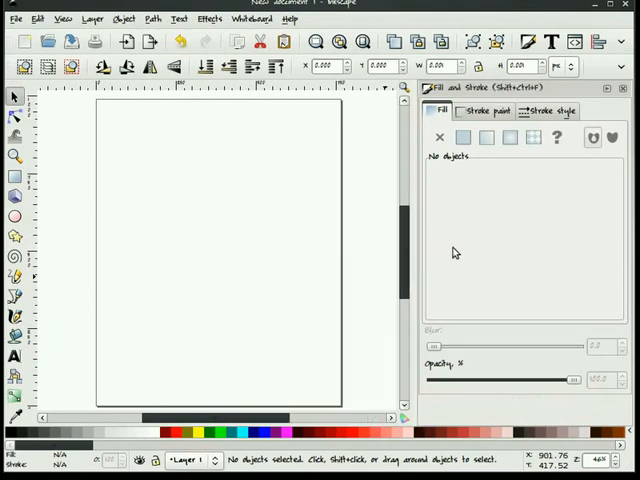
pyautogui.moveTo(451, 252)
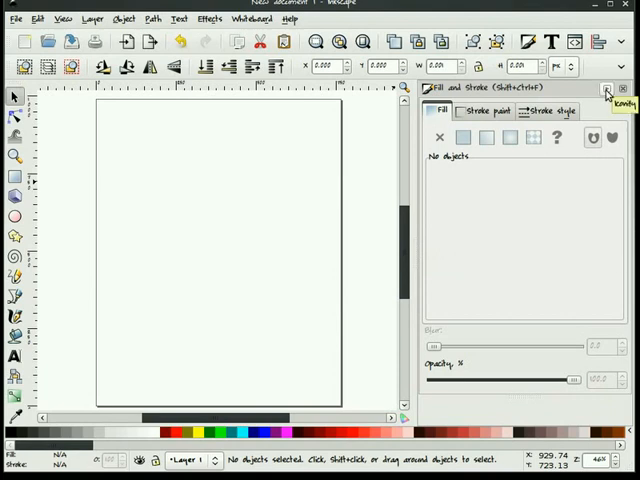
# Collapse the Fill and Stroke panel to a narrow side tab
pyautogui.click(606, 90)
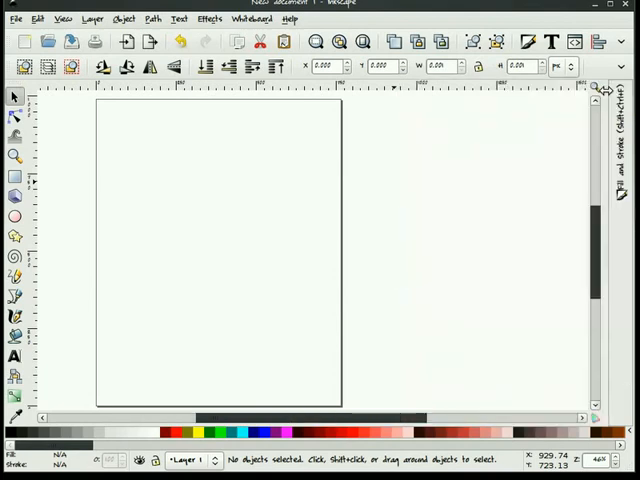
pyautogui.moveTo(348, 252)
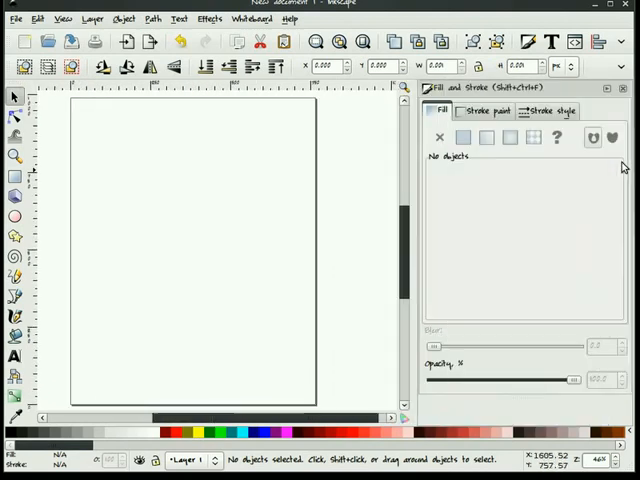
pyautogui.moveTo(483, 307)
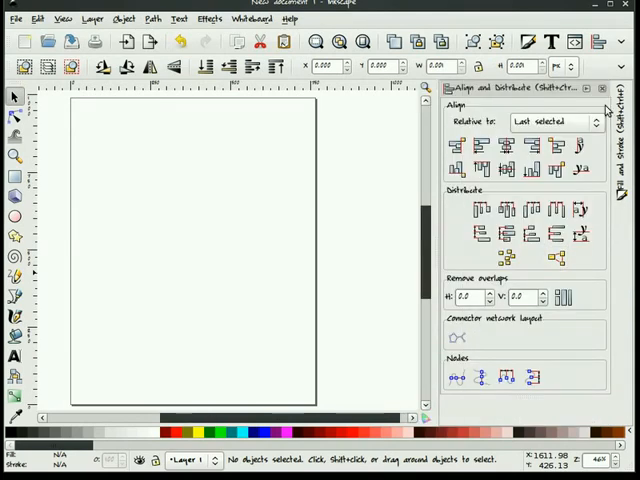
pyautogui.click(601, 88)
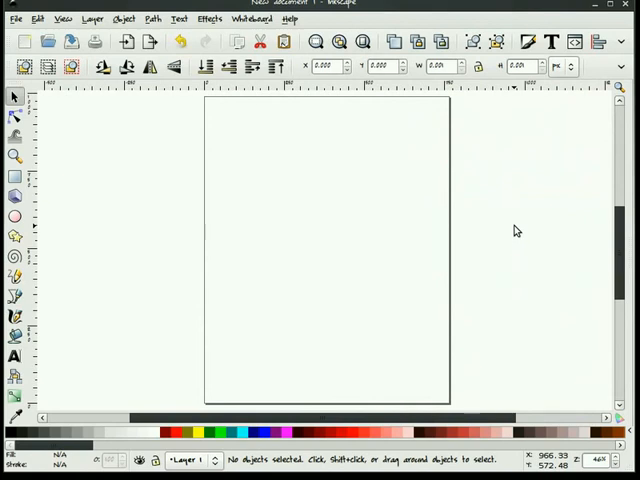
pyautogui.moveTo(479, 206)
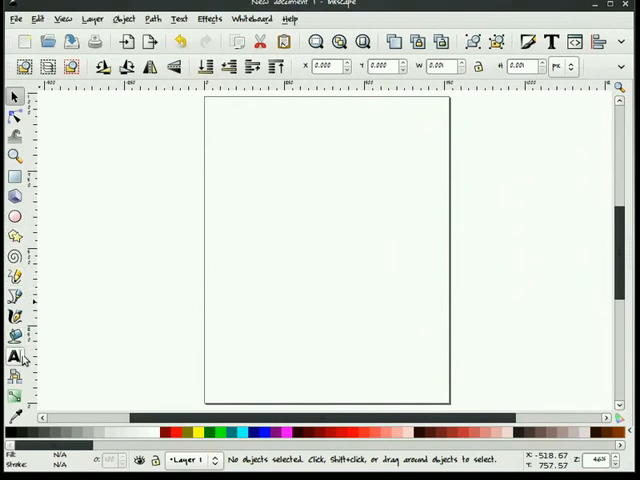
pyautogui.moveTo(56, 275)
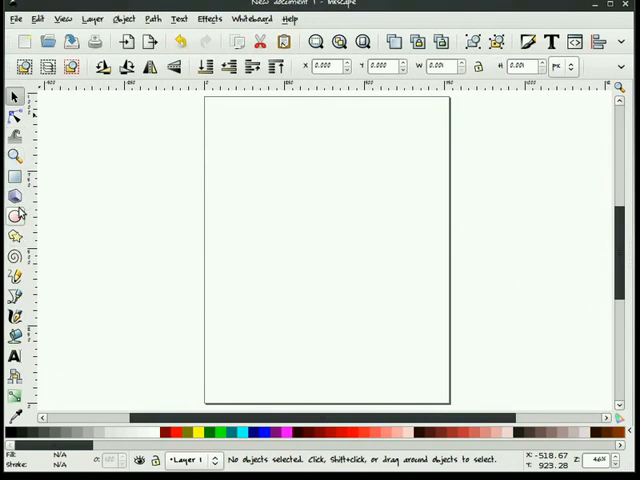
pyautogui.moveTo(119, 247)
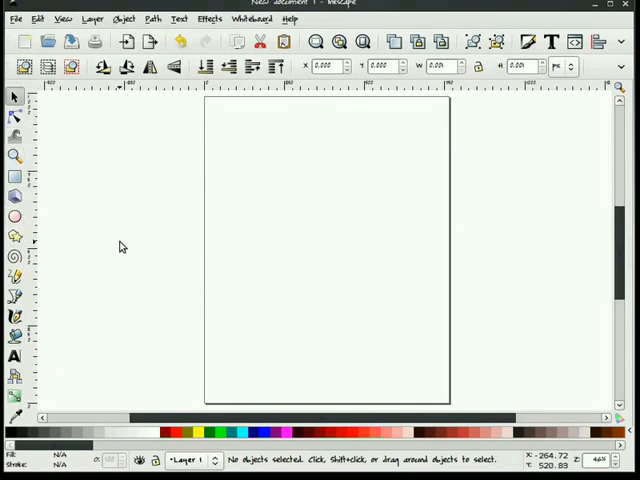
pyautogui.moveTo(15, 96)
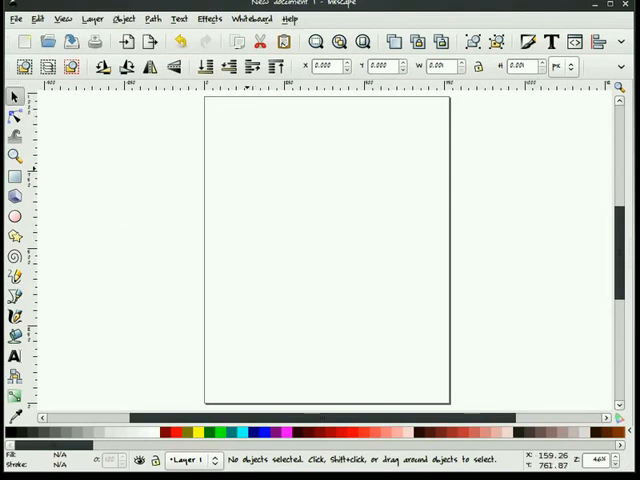
pyautogui.moveTo(15, 112)
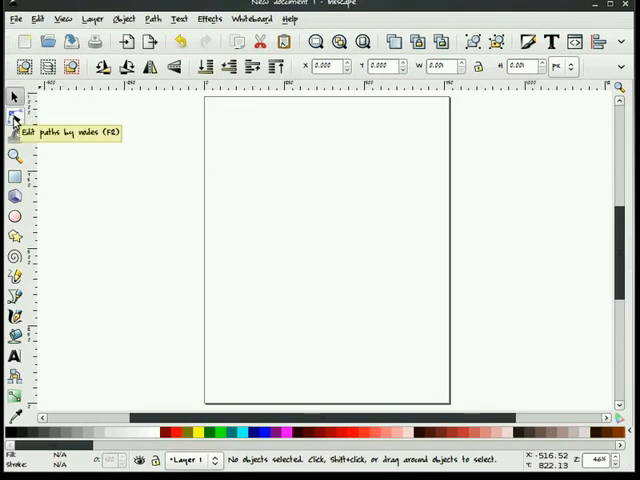
pyautogui.moveTo(16, 156)
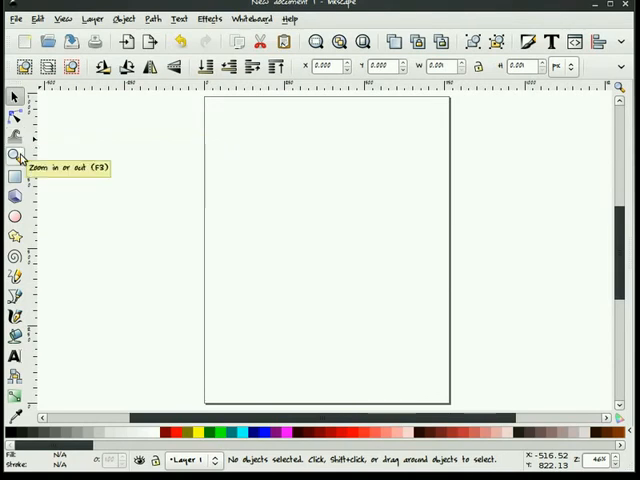
pyautogui.moveTo(17, 197)
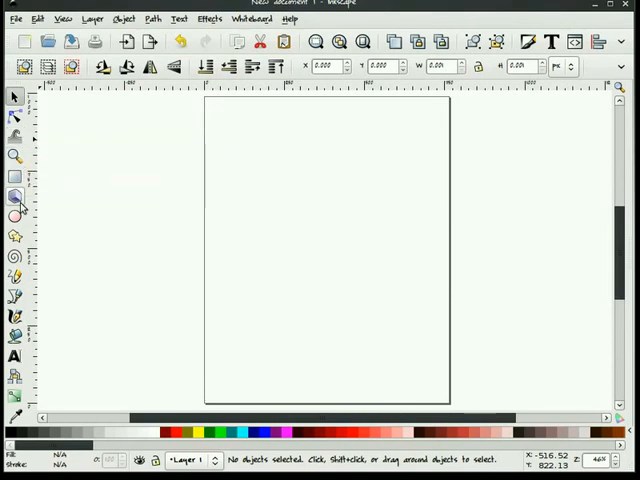
pyautogui.moveTo(16, 215)
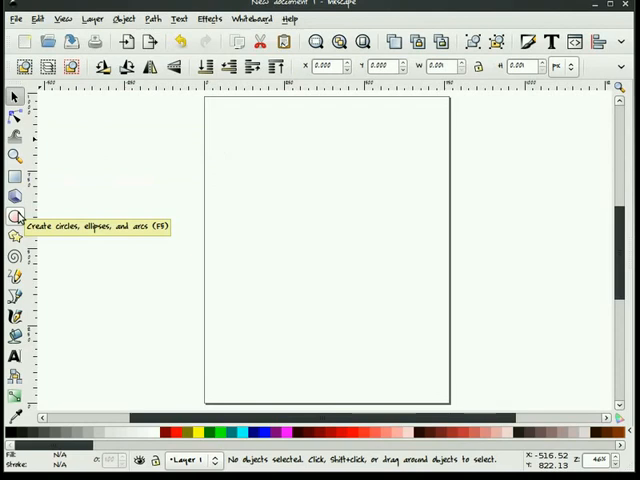
pyautogui.moveTo(16, 237)
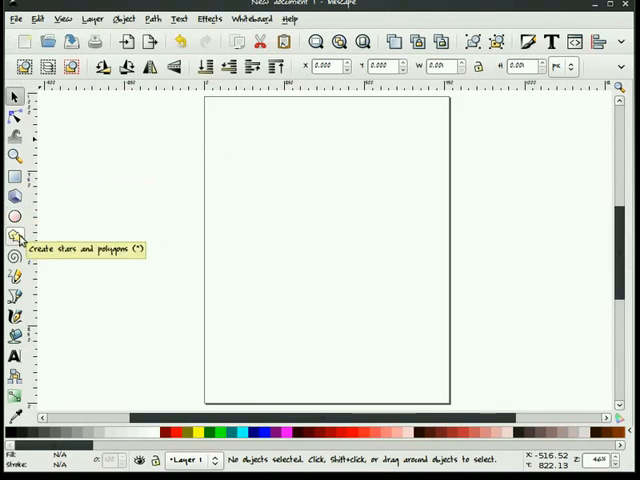
pyautogui.moveTo(15, 260)
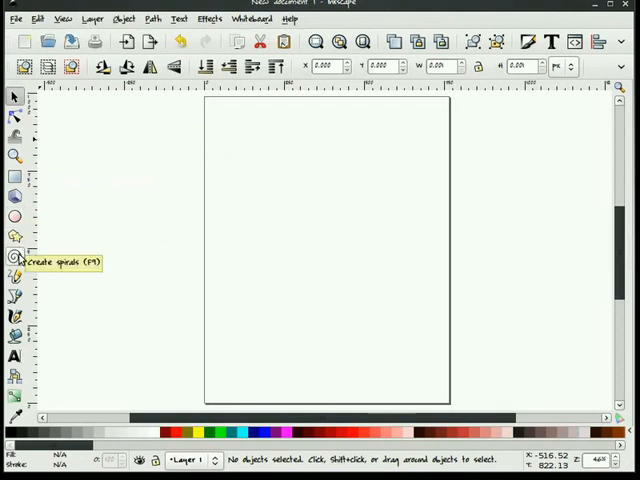
pyautogui.moveTo(16, 277)
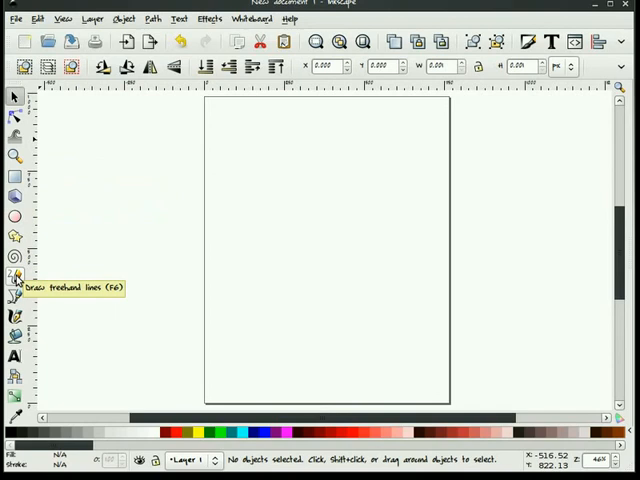
pyautogui.moveTo(16, 316)
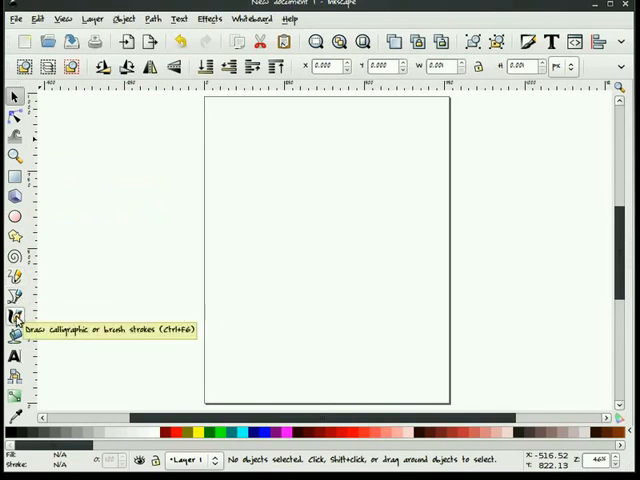
pyautogui.moveTo(15, 338)
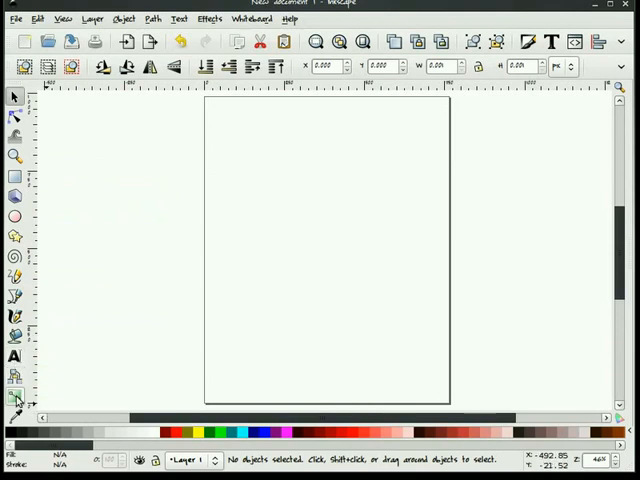
pyautogui.moveTo(16, 413)
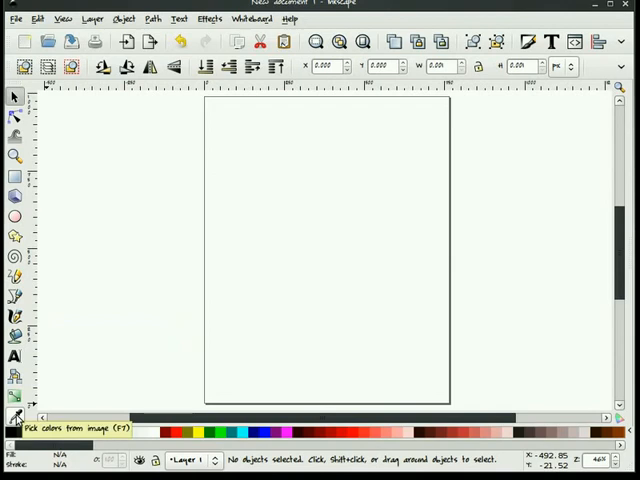
pyautogui.moveTo(82, 288)
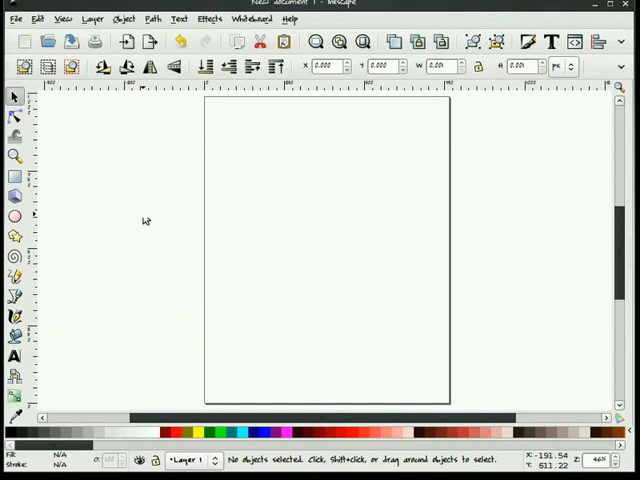
pyautogui.moveTo(140, 90)
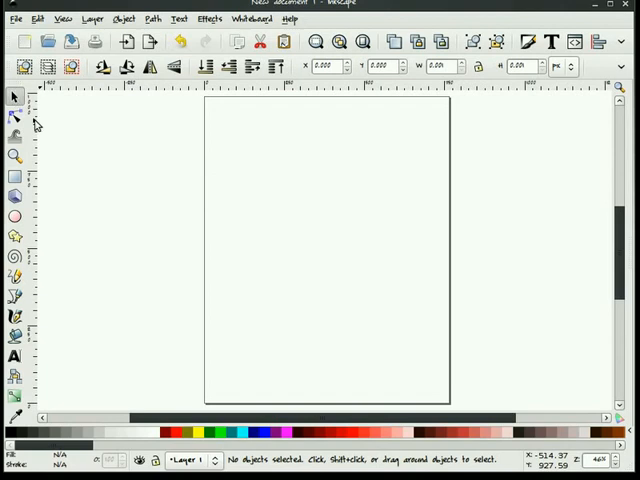
pyautogui.moveTo(15, 97)
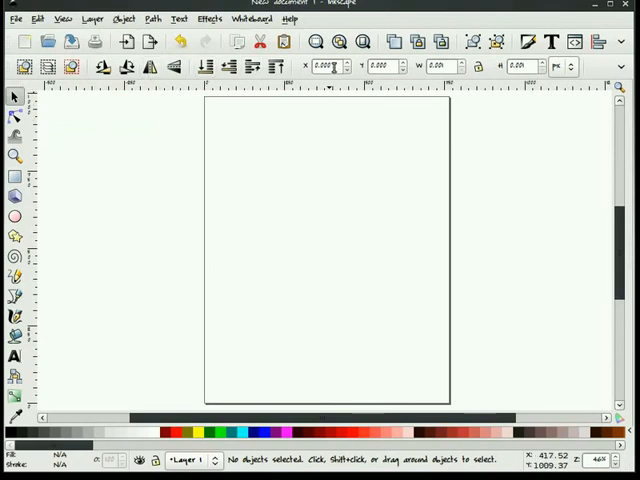
pyautogui.moveTo(475, 114)
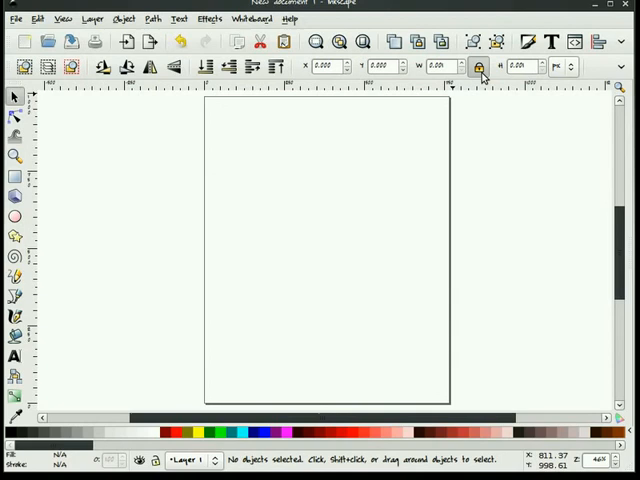
# Draw a rectangle, select and widen it, and lock its width and height proportions
pyautogui.click(15, 178)
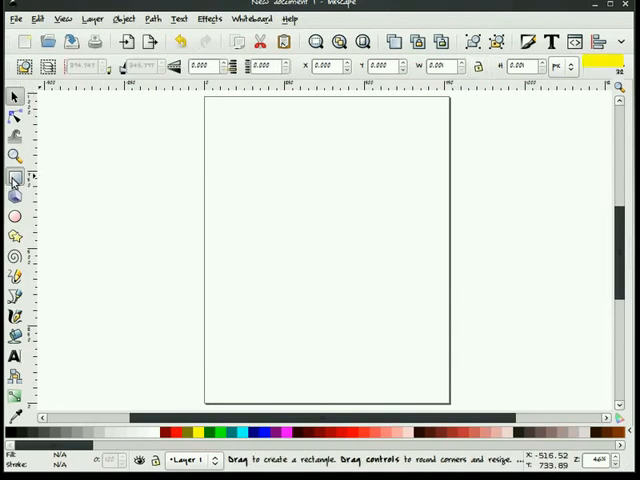
pyautogui.moveTo(232, 180); pyautogui.dragTo(283, 228)
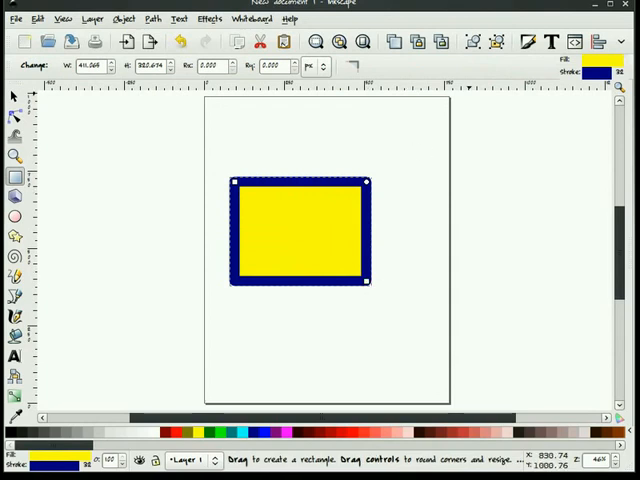
pyautogui.click(14, 95)
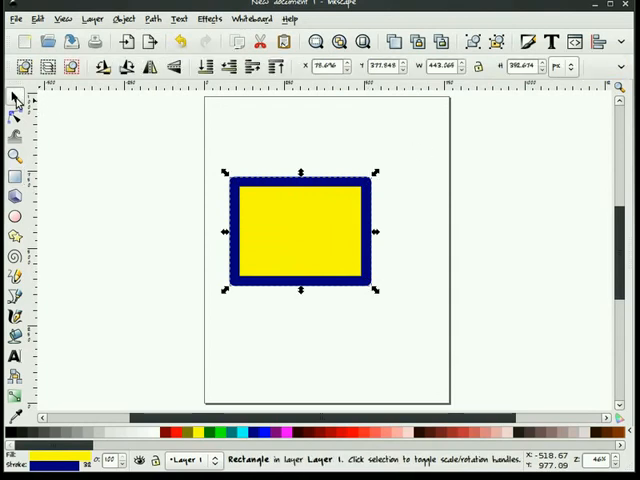
pyautogui.moveTo(374, 178)
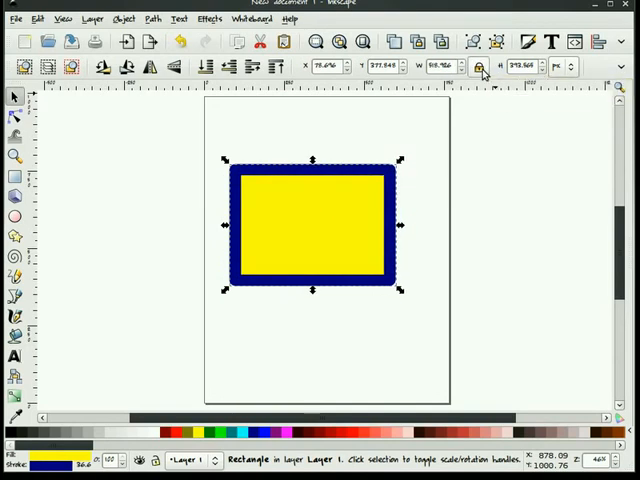
pyautogui.click(405, 168)
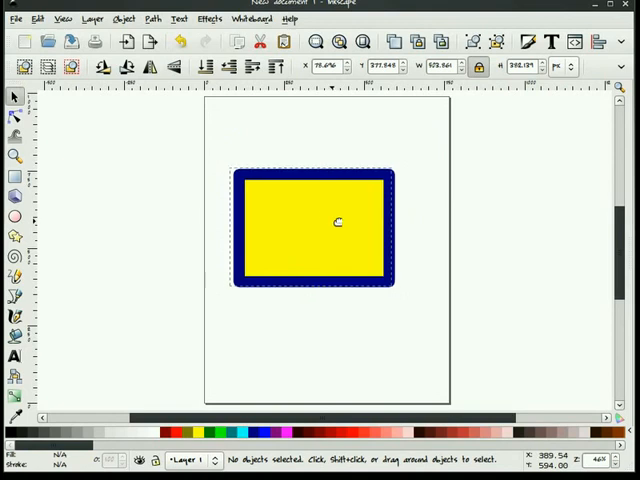
pyautogui.click(568, 67)
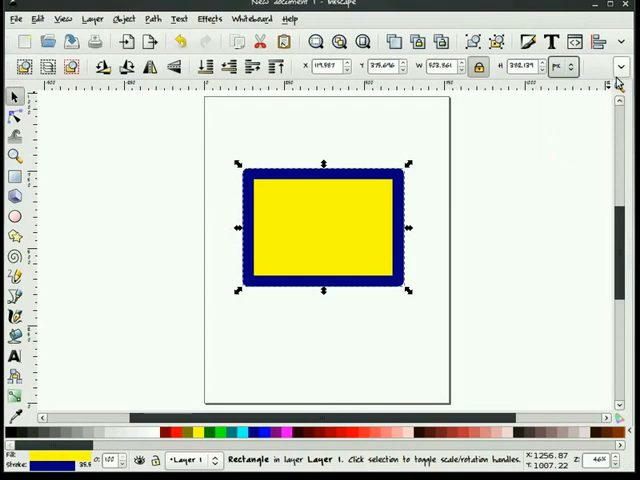
pyautogui.moveTo(562, 146)
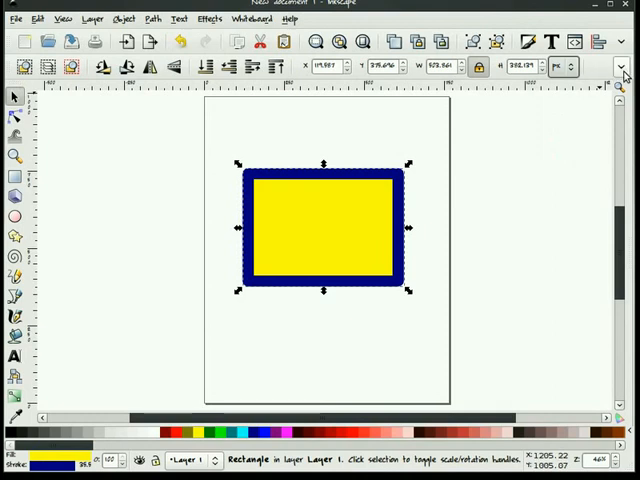
pyautogui.click(621, 67)
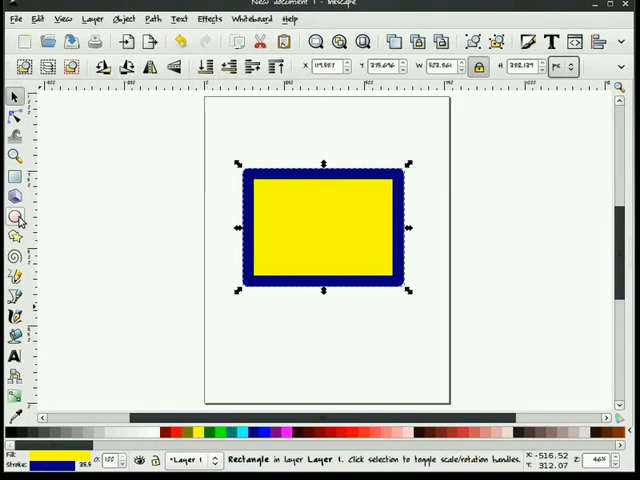
pyautogui.click(16, 217)
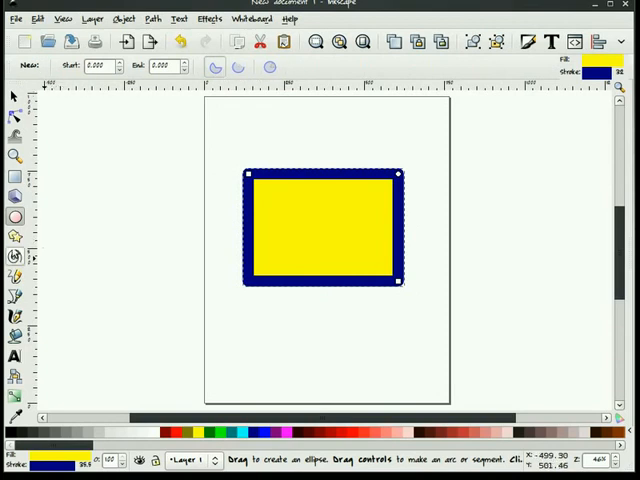
pyautogui.moveTo(127, 195)
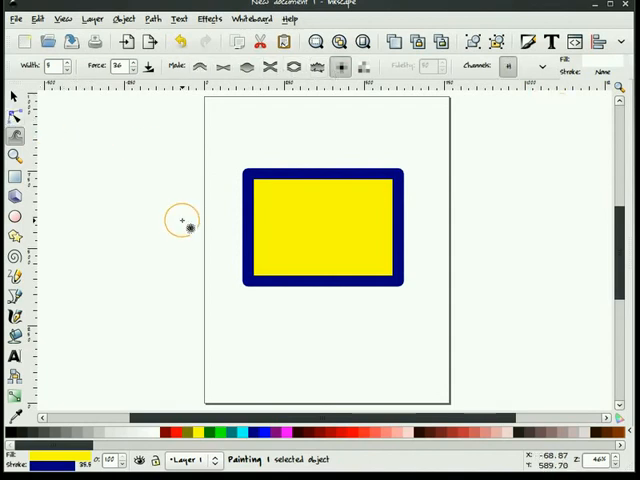
pyautogui.moveTo(86, 267)
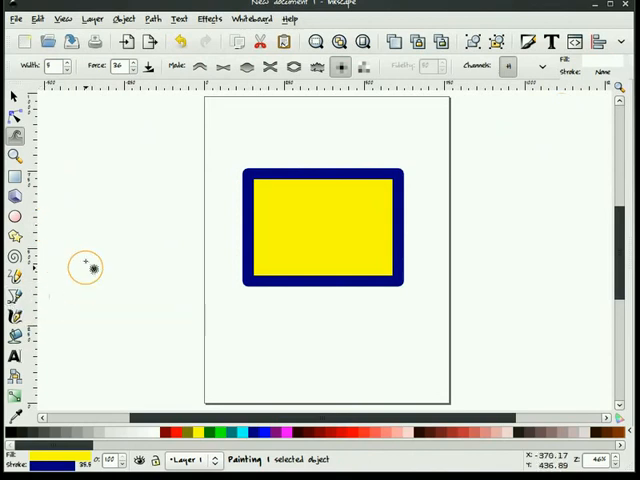
pyautogui.moveTo(311, 138)
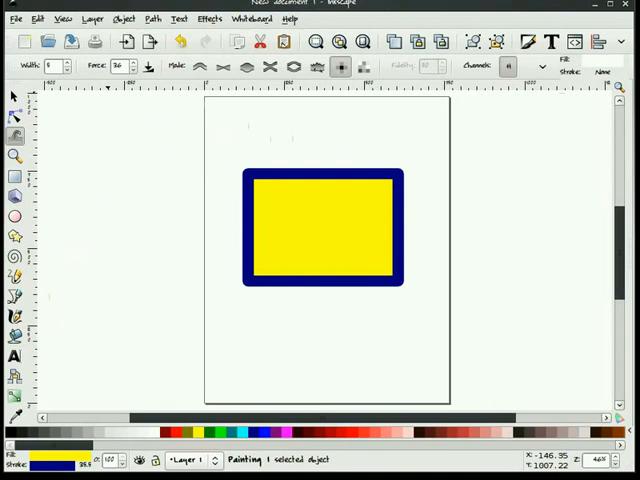
pyautogui.moveTo(155, 212)
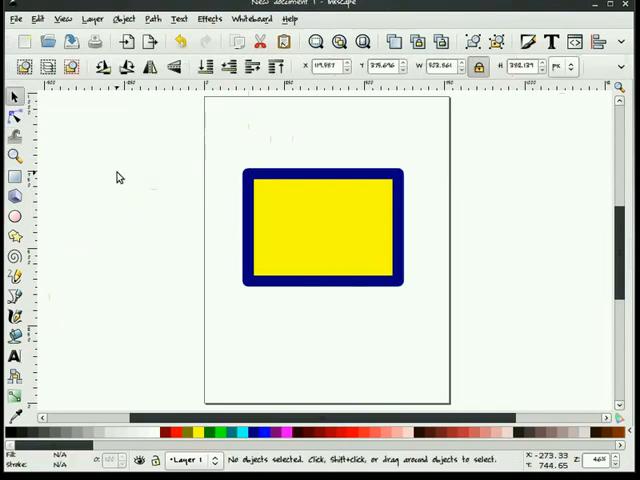
pyautogui.moveTo(127, 181)
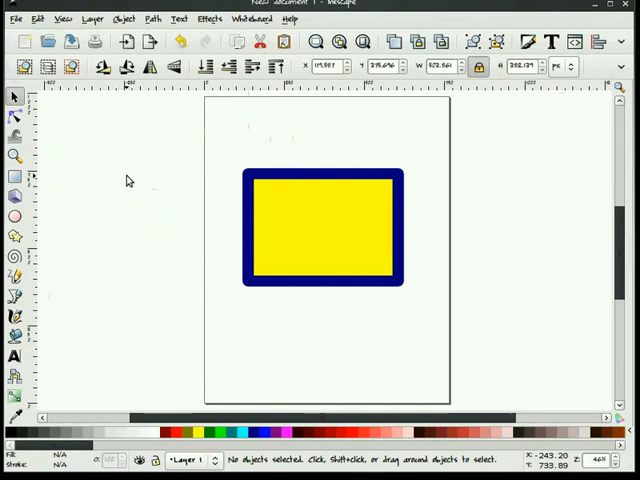
pyautogui.moveTo(340, 223)
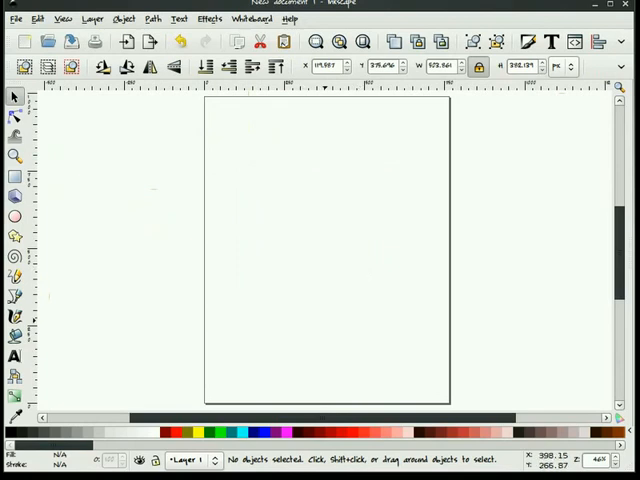
pyautogui.moveTo(324, 298)
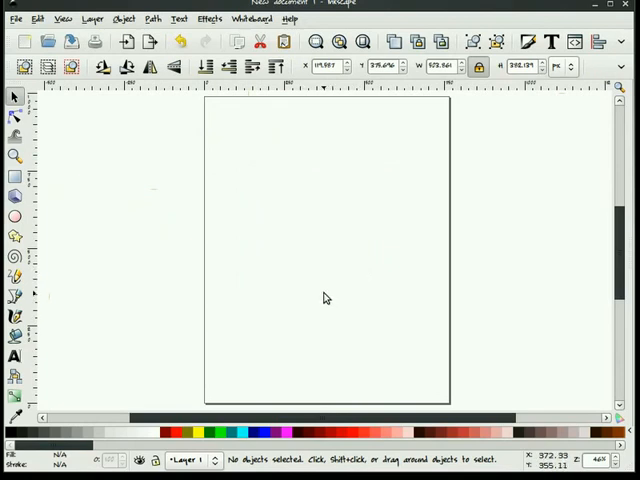
pyautogui.moveTo(208, 403)
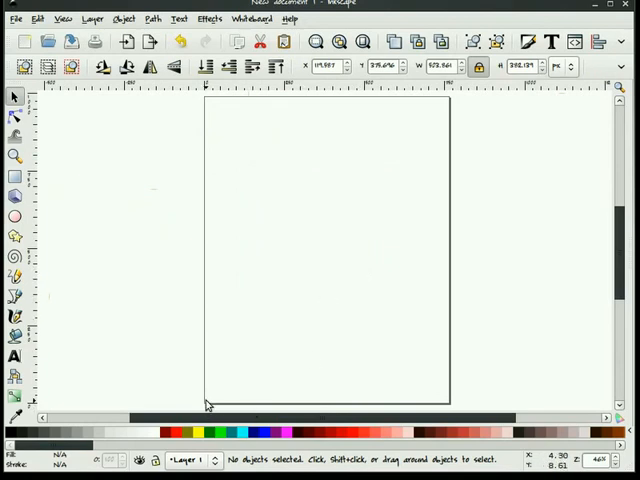
pyautogui.moveTo(440, 90)
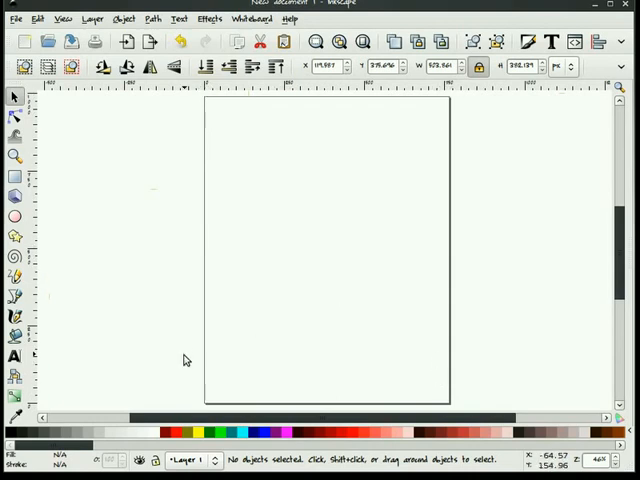
pyautogui.moveTo(455, 398)
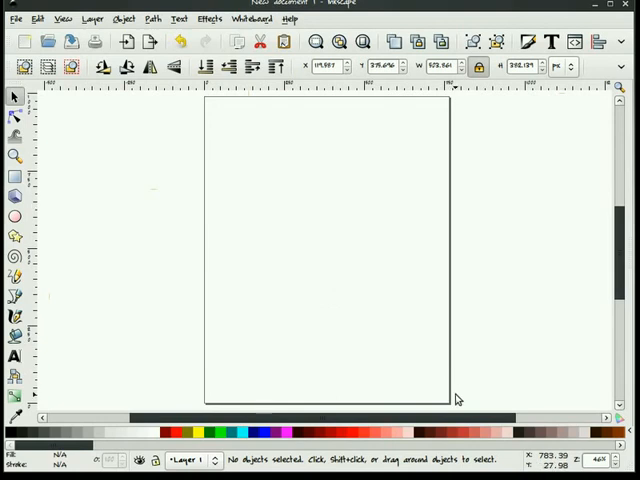
pyautogui.moveTo(368, 293)
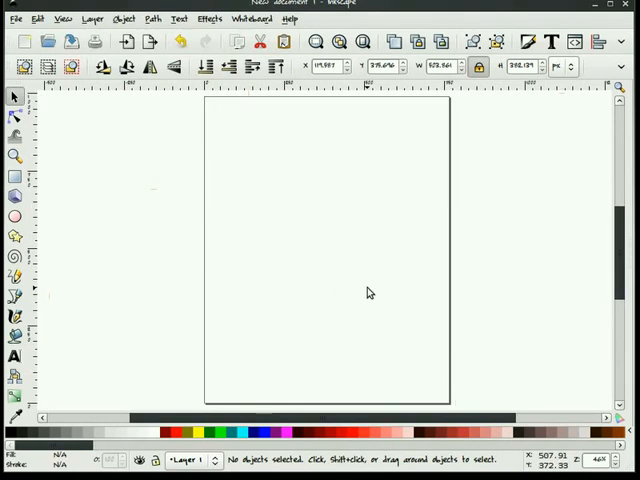
pyautogui.moveTo(336, 300)
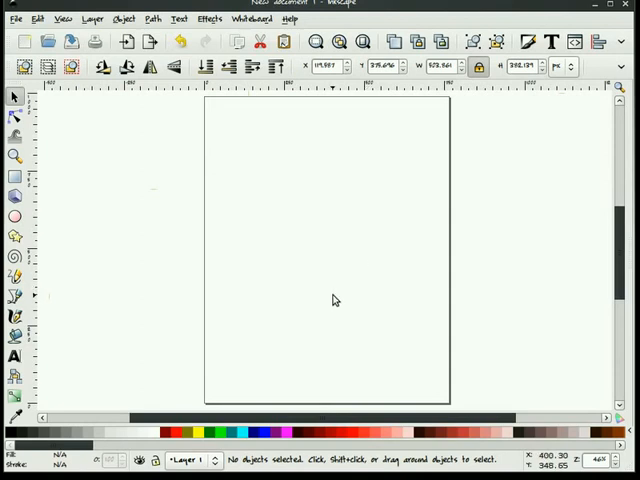
# Open the File menu on the now-blank page
pyautogui.click(13, 18)
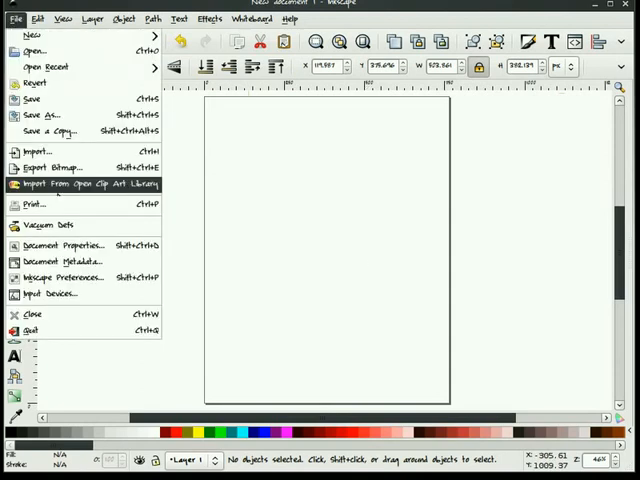
# Set the page to landscape orientation, 990 by 765 px, in Document Properties
pyautogui.click(66, 245)
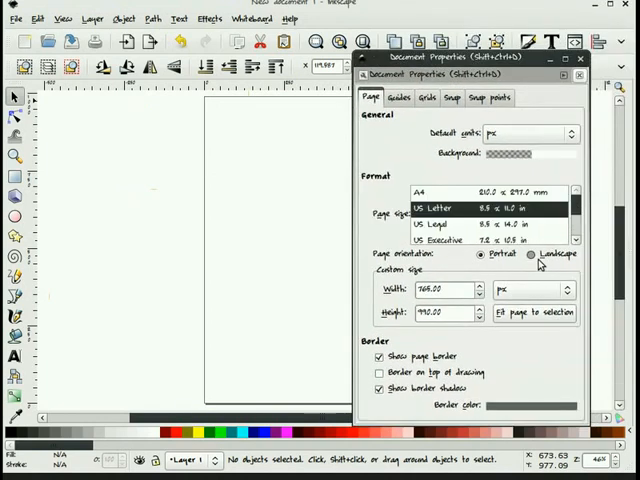
pyautogui.click(542, 254)
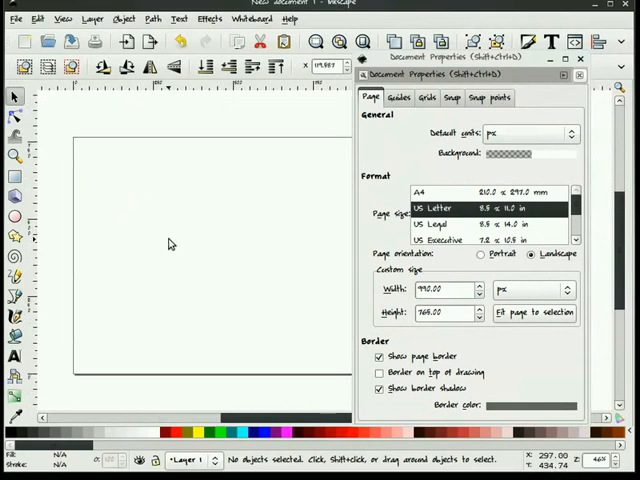
pyautogui.click(380, 356)
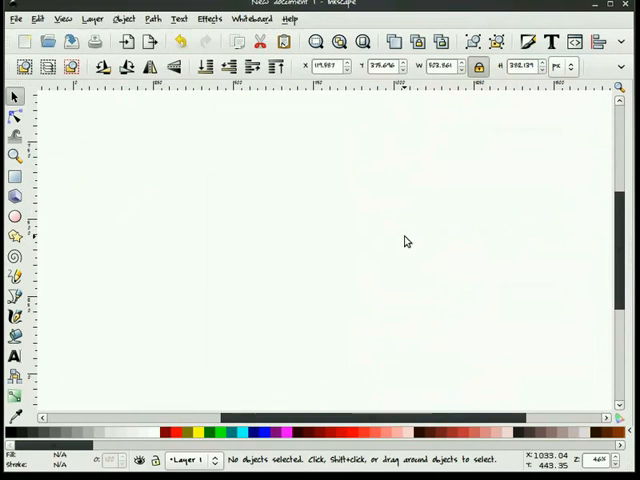
pyautogui.moveTo(391, 250)
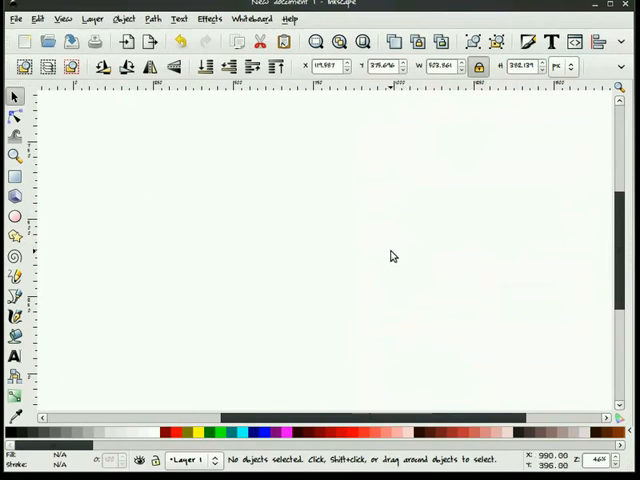
pyautogui.moveTo(177, 117)
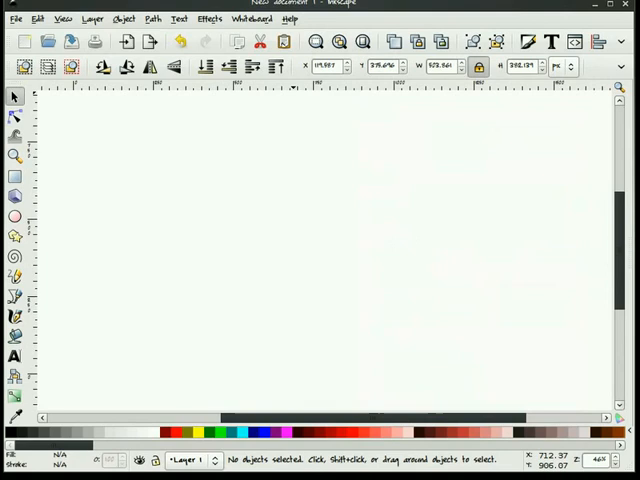
pyautogui.moveTo(156, 176)
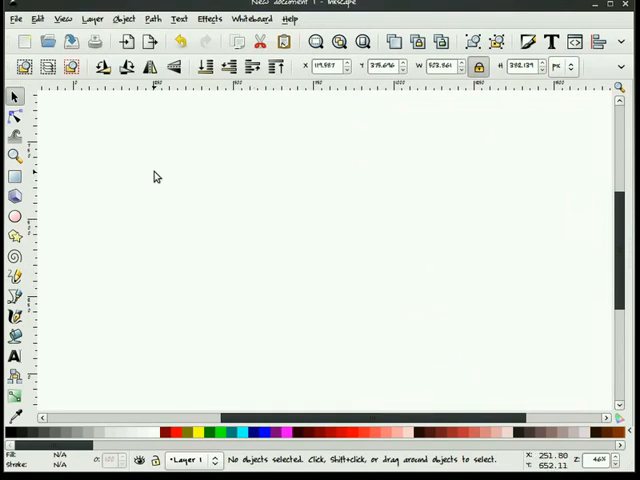
pyautogui.moveTo(253, 263)
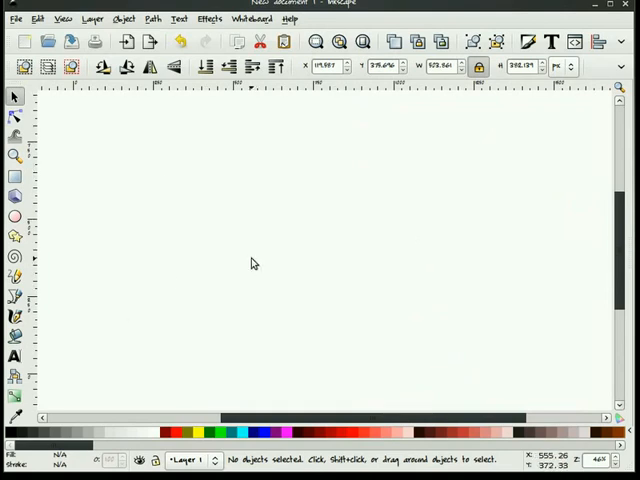
pyautogui.click(15, 190)
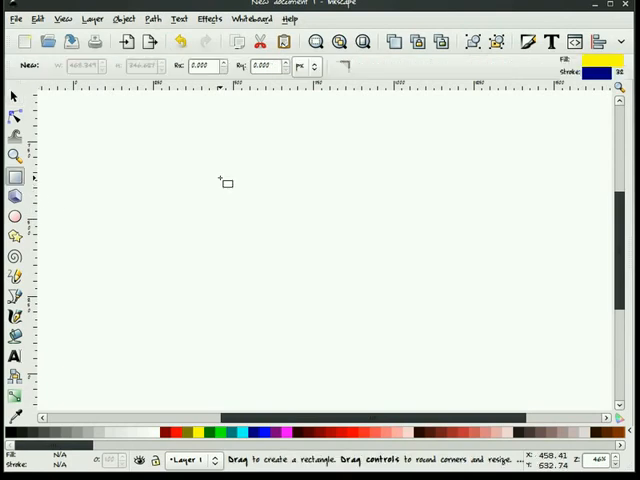
# Draw a rectangle, add a horizontal guide, stretch the rectangle to the guides, then delete it
pyautogui.moveTo(228, 182); pyautogui.dragTo(378, 295)
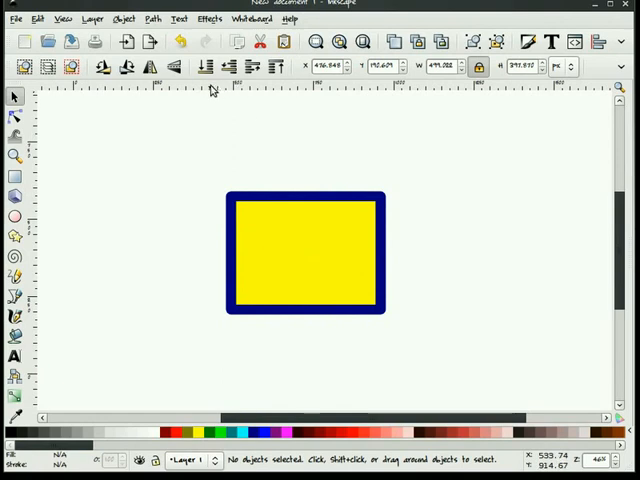
pyautogui.moveTo(211, 88)
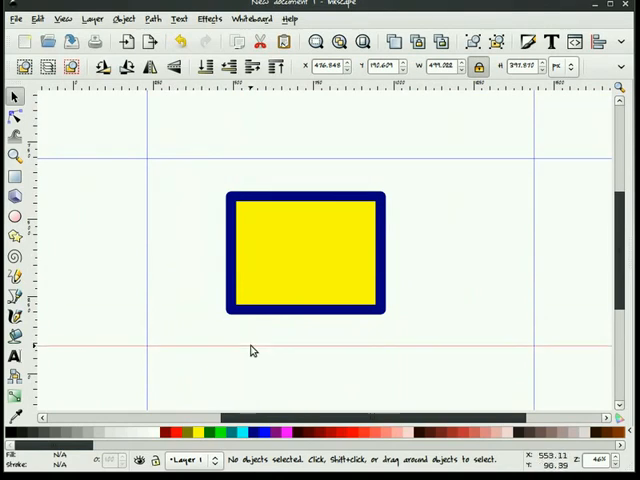
pyautogui.moveTo(305, 255); pyautogui.dragTo(223, 222)
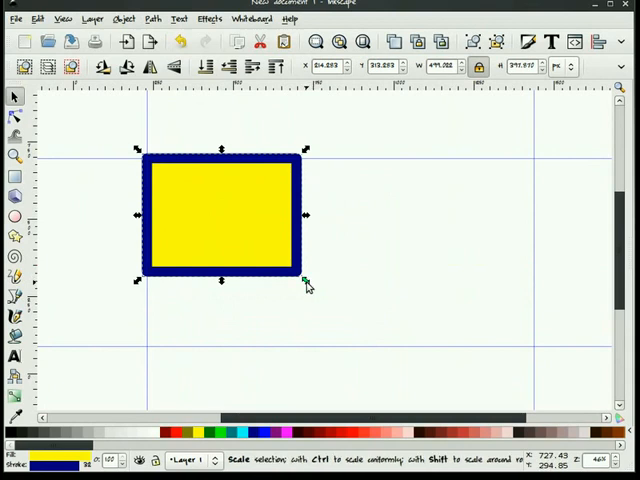
pyautogui.moveTo(305, 281); pyautogui.dragTo(400, 364)
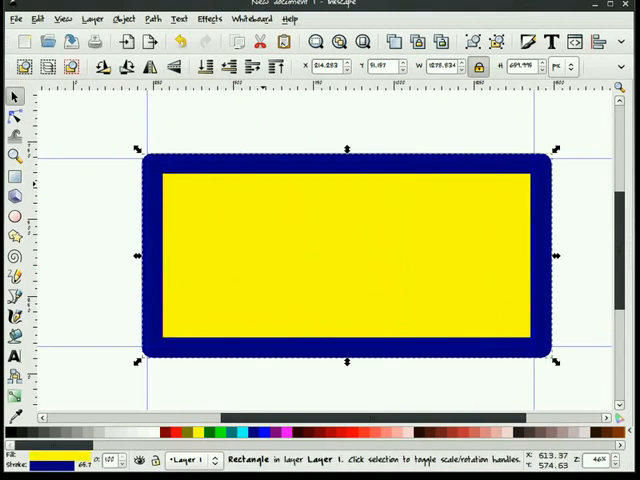
pyautogui.press('Delete')
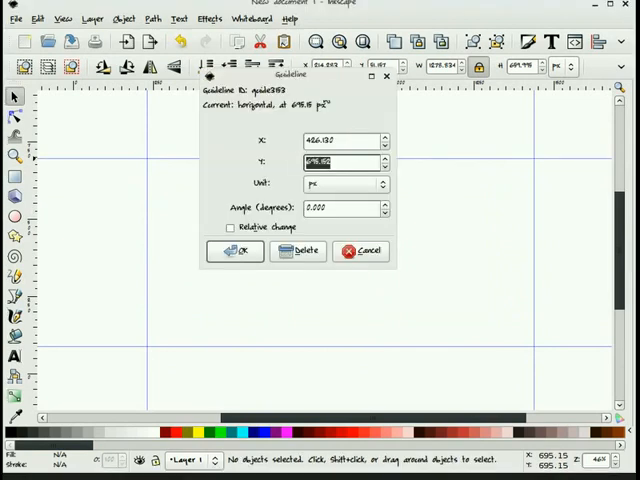
# Drag an angled guide from the ruler corner across the canvas
pyautogui.moveTo(290, 74); pyautogui.dragTo(465, 179)
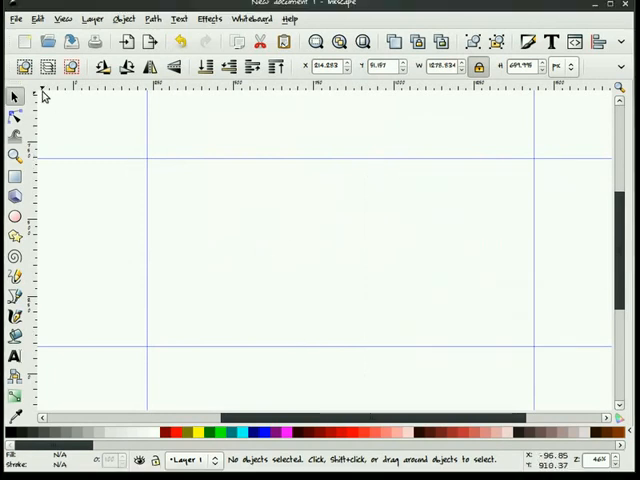
pyautogui.moveTo(128, 172)
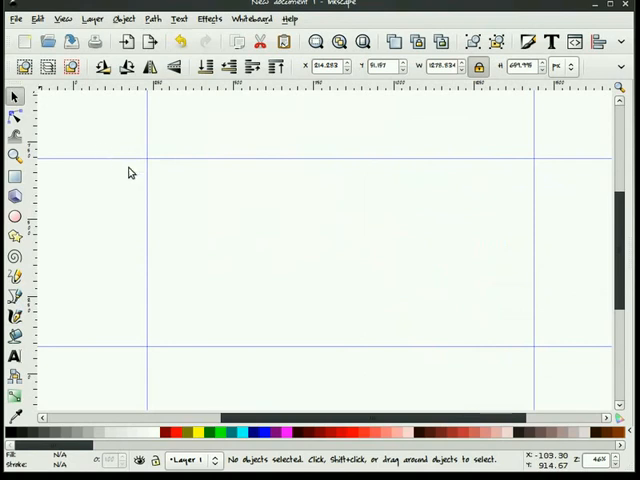
pyautogui.moveTo(40, 95)
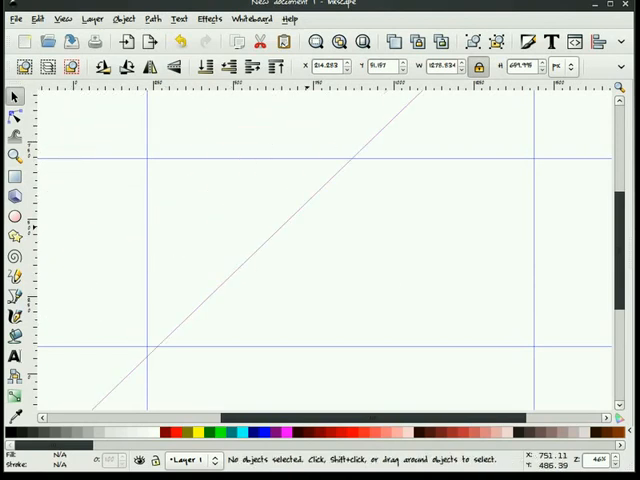
pyautogui.moveTo(286, 229)
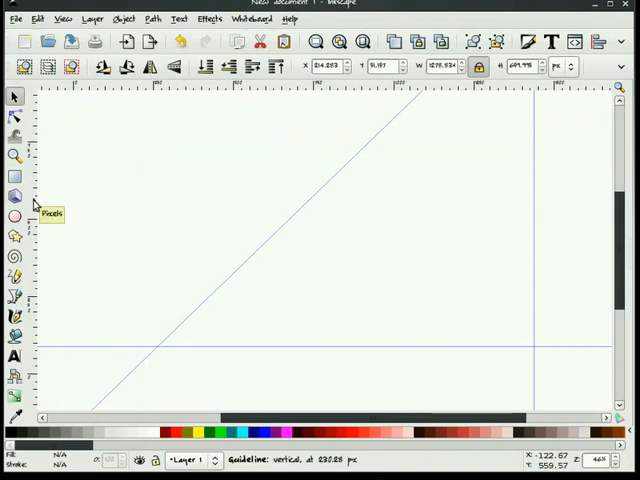
# Toggle guideline visibility from the View menu
pyautogui.click(64, 18)
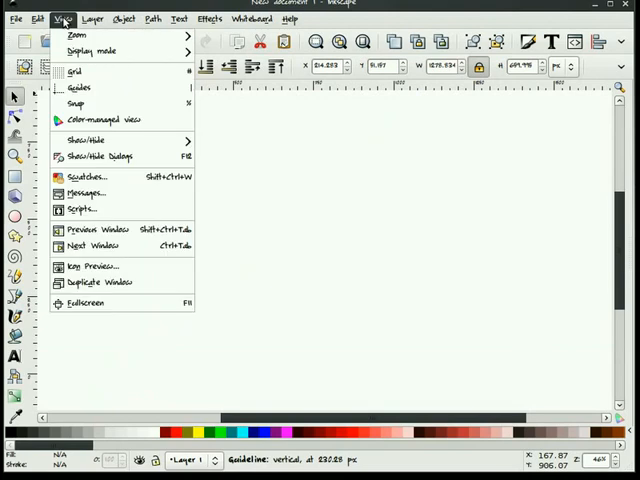
pyautogui.click(78, 88)
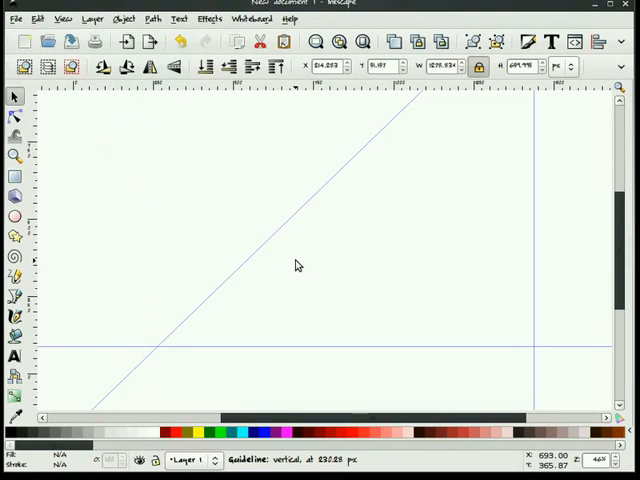
pyautogui.moveTo(278, 240)
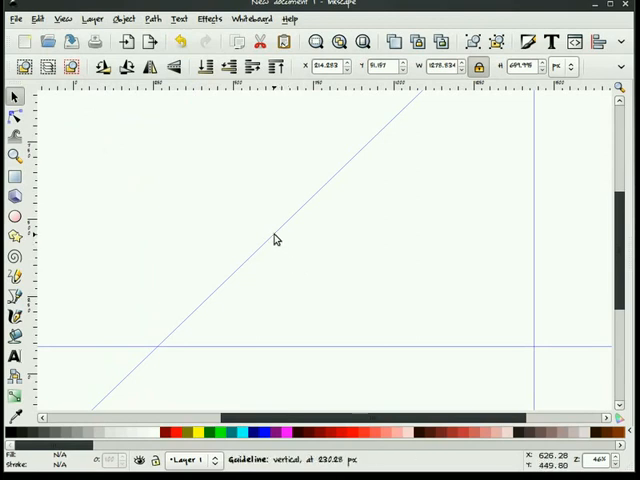
pyautogui.moveTo(276, 242)
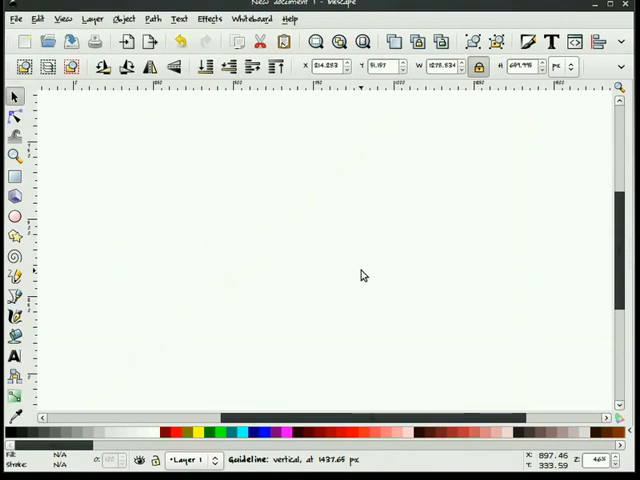
pyautogui.moveTo(361, 274)
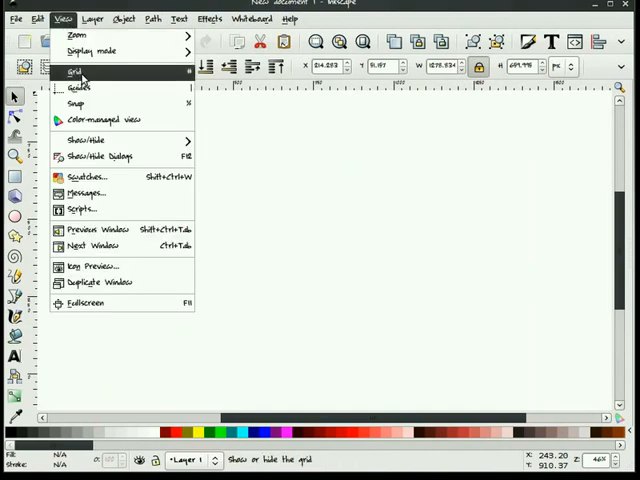
# Show the grid, close a rectangular path on it, then remove the grid in Document Properties
pyautogui.click(74, 72)
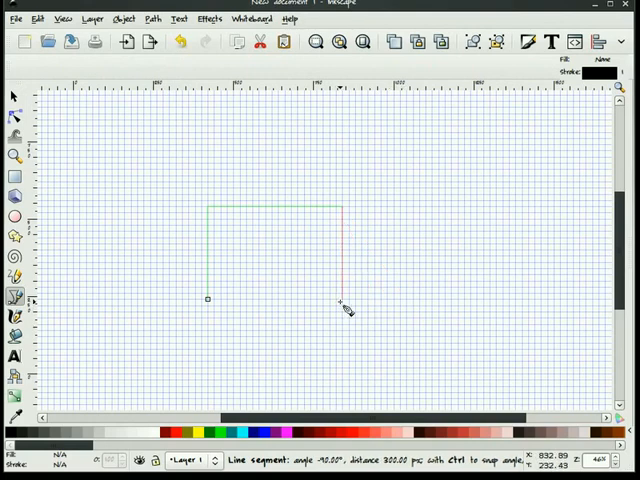
pyautogui.click(209, 300)
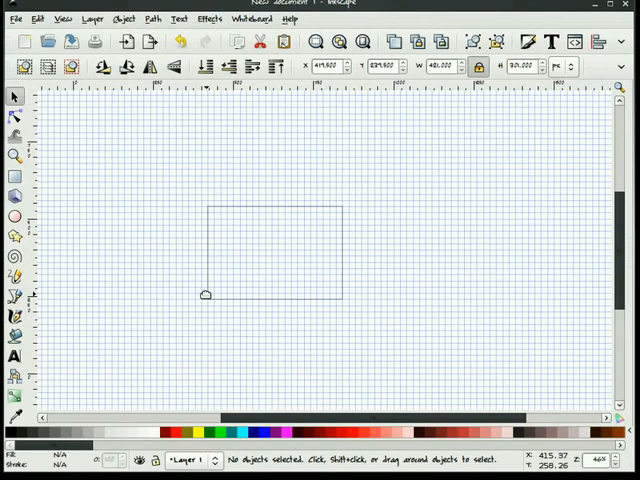
pyautogui.click(11, 18)
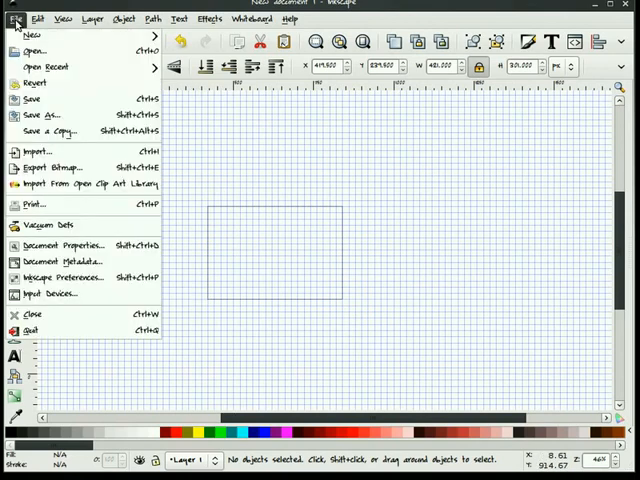
pyautogui.click(62, 245)
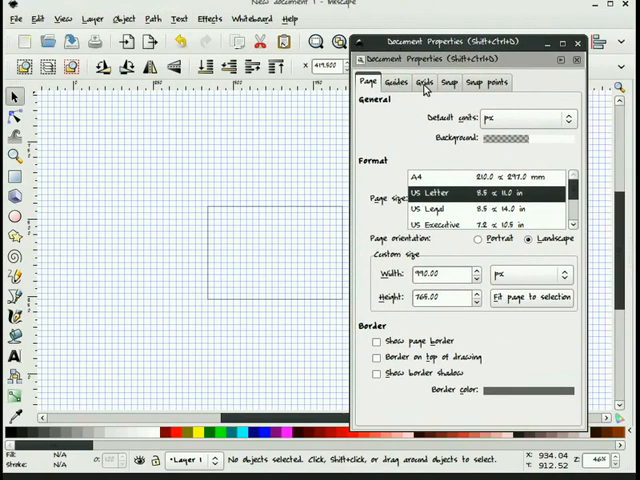
pyautogui.click(424, 82)
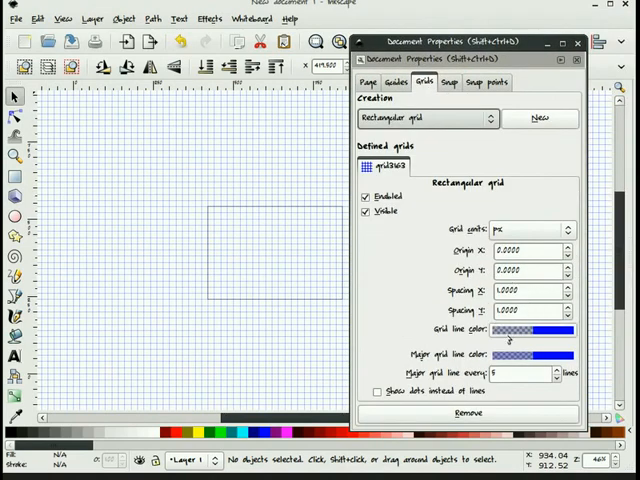
pyautogui.moveTo(269, 189)
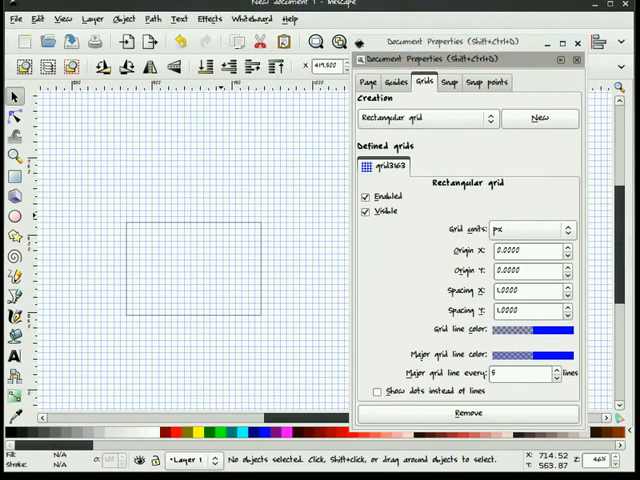
pyautogui.moveTo(222, 361)
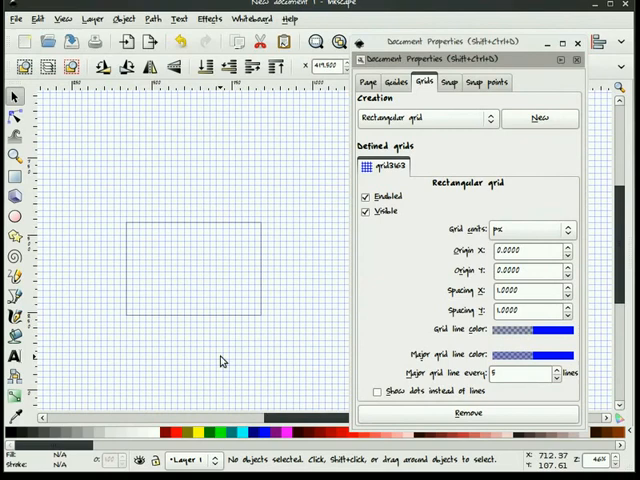
pyautogui.moveTo(335, 404)
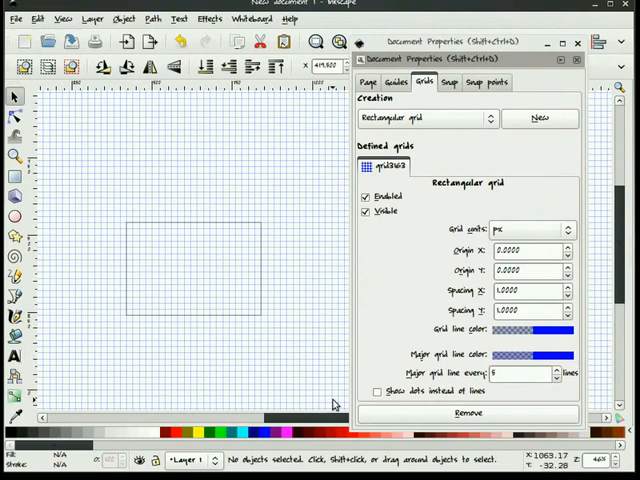
pyautogui.click(377, 391)
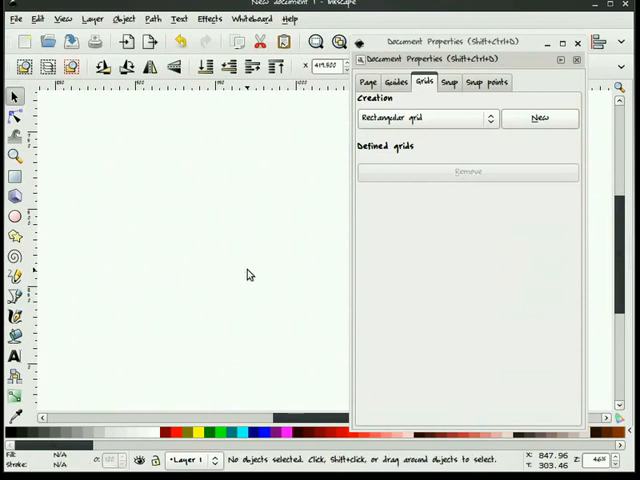
pyautogui.moveTo(363, 172)
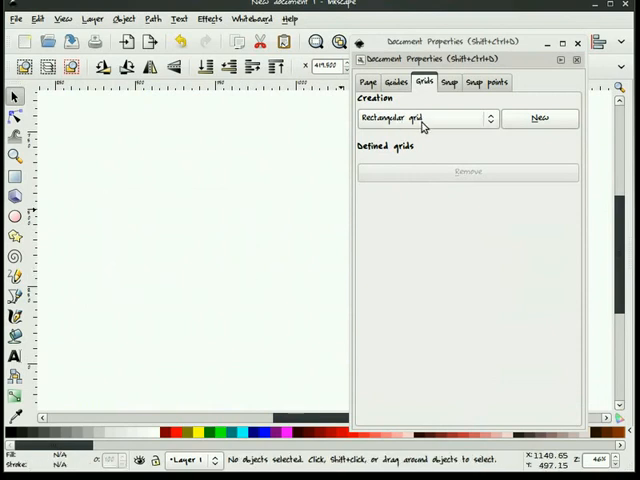
# Choose the axonometric grid type, then hide the grid and delete the isometric shape
pyautogui.click(425, 118)
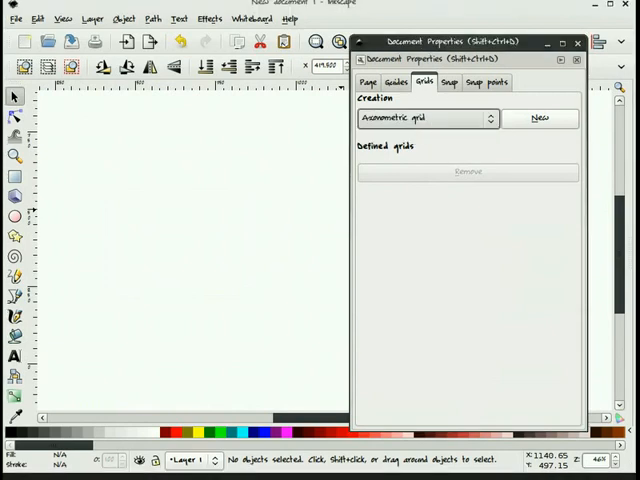
pyautogui.click(540, 118)
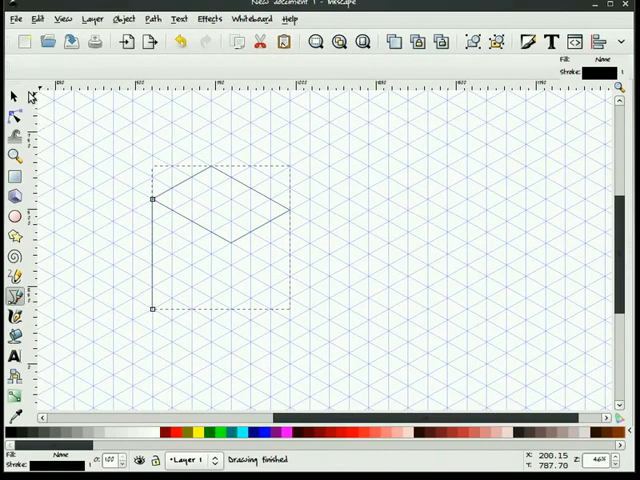
pyautogui.click(64, 18)
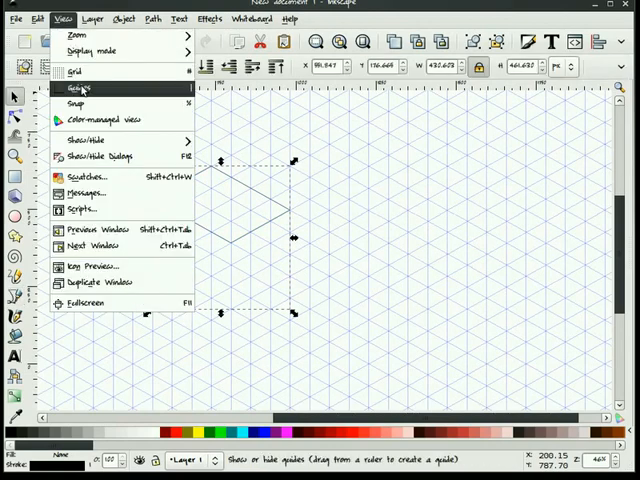
pyautogui.click(74, 72)
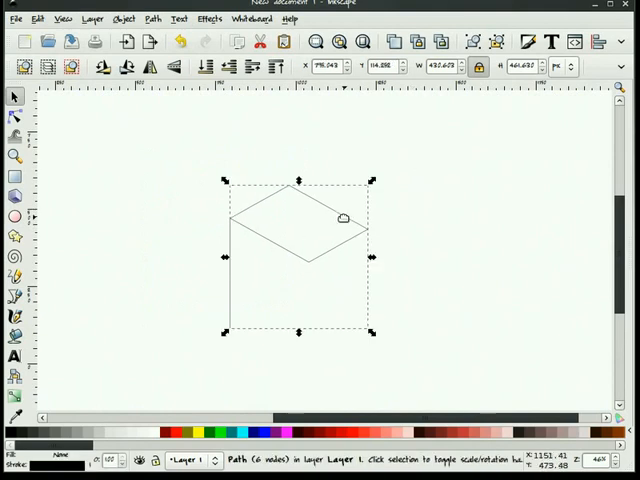
pyautogui.press('Delete')
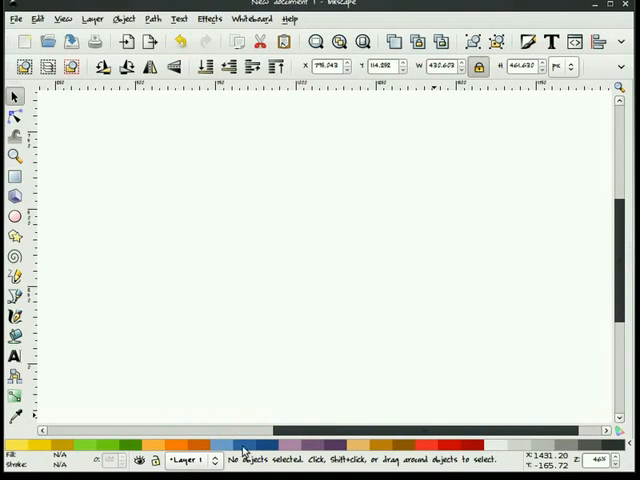
pyautogui.moveTo(372, 291)
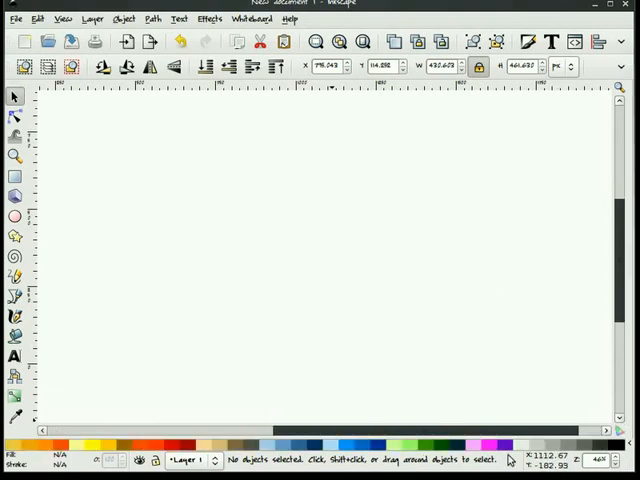
pyautogui.moveTo(240, 444)
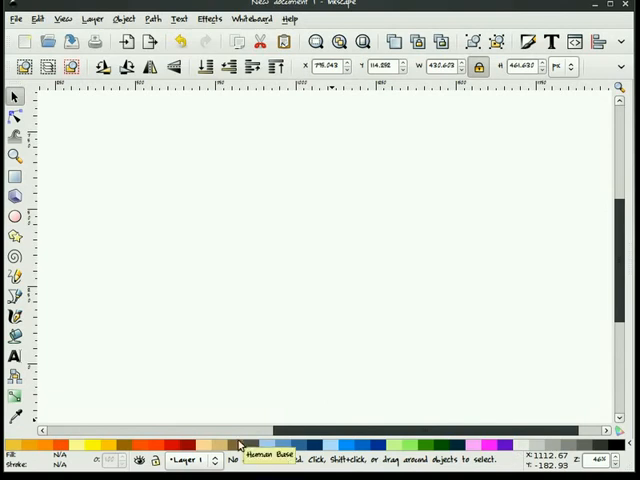
# Draw a rectangle near the page centre with the Rectangle tool and select it
pyautogui.click(15, 177)
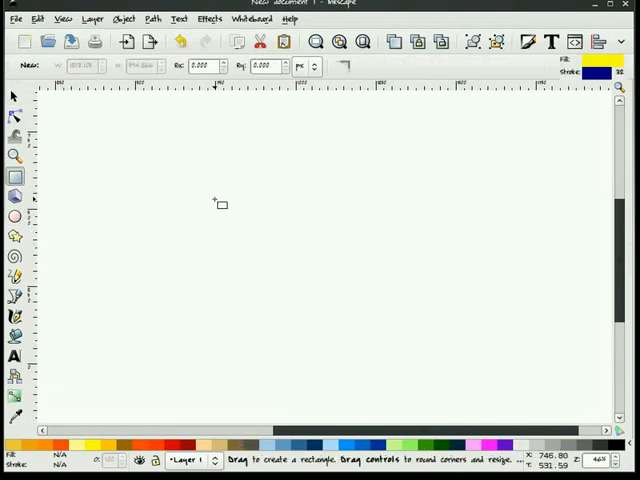
pyautogui.moveTo(222, 210); pyautogui.dragTo(363, 337)
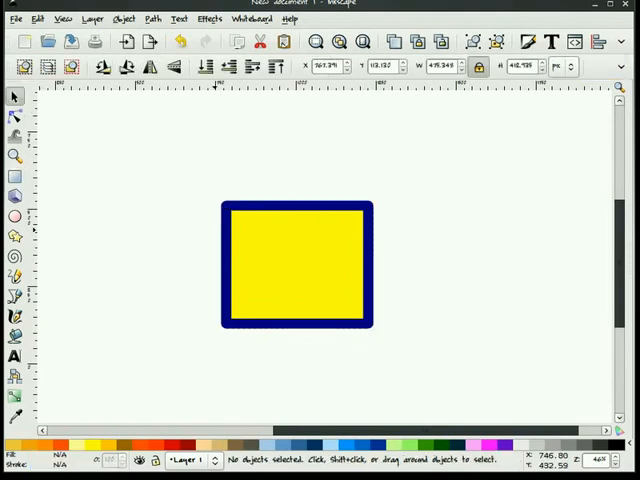
pyautogui.click(296, 268)
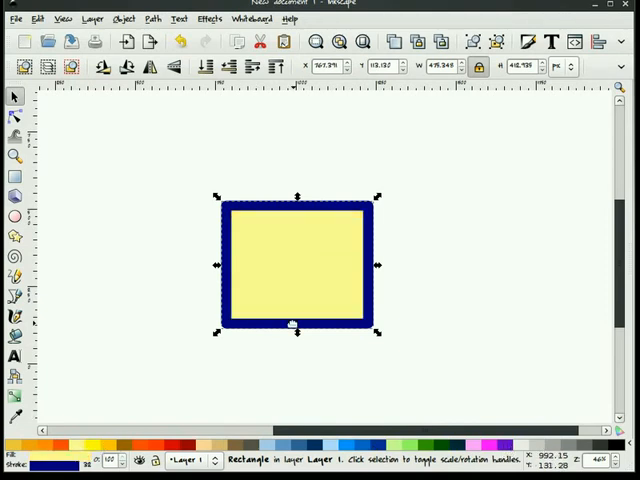
pyautogui.moveTo(296, 335)
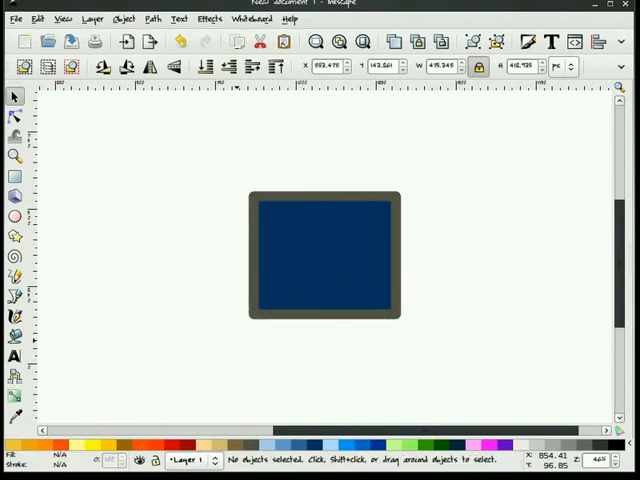
pyautogui.moveTo(200, 267)
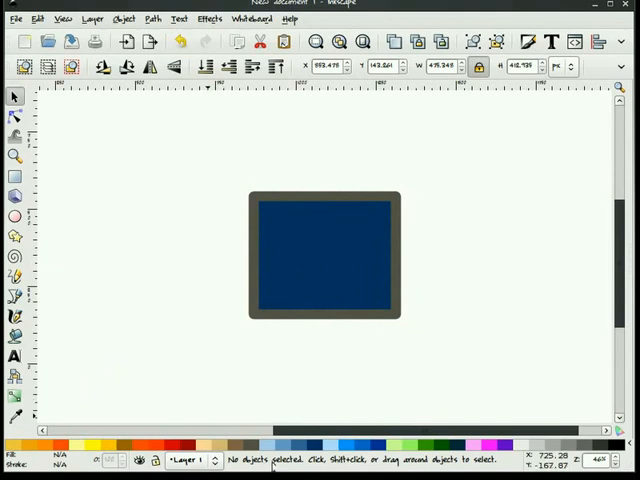
# Change the square's outline thickness from the stroke popup and refill it with the last set colour
pyautogui.click(325, 247)
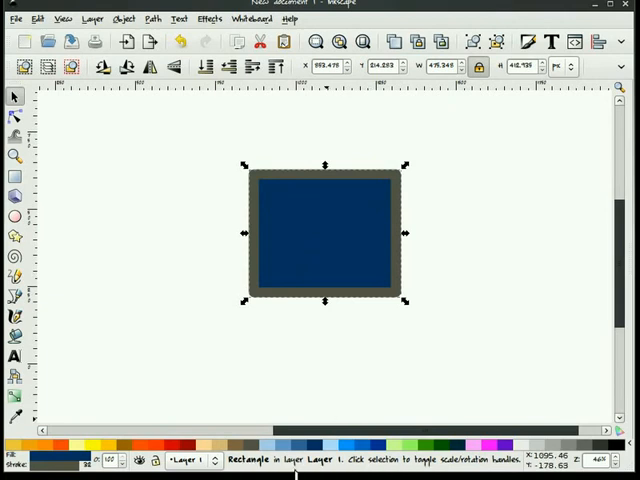
pyautogui.moveTo(421, 345)
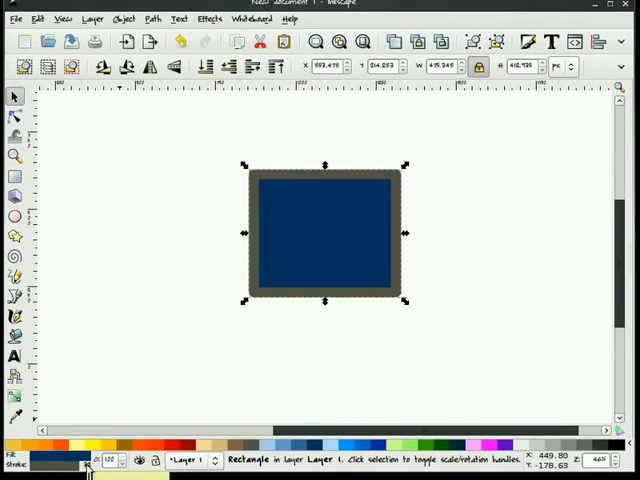
pyautogui.click(90, 461)
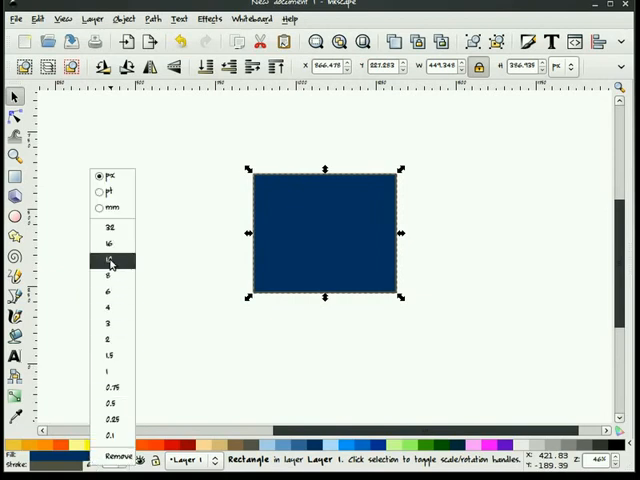
pyautogui.click(109, 261)
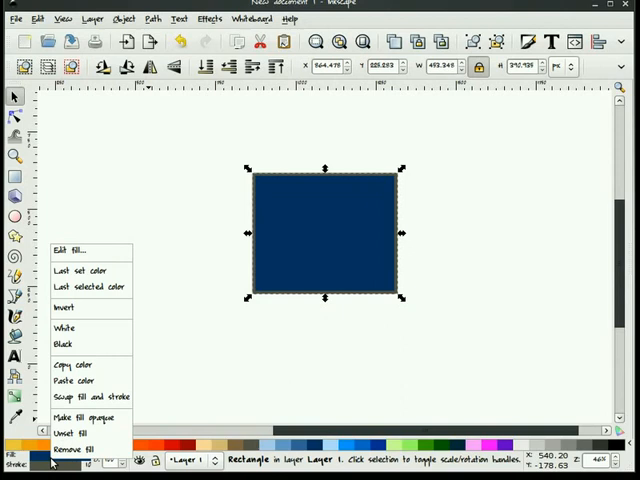
pyautogui.moveTo(67, 270)
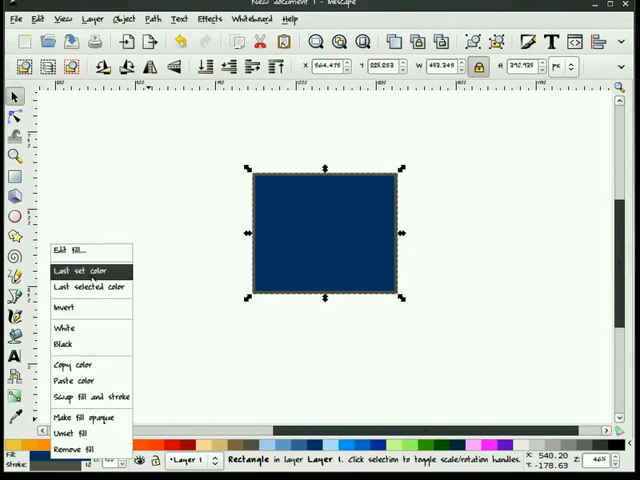
pyautogui.click(75, 448)
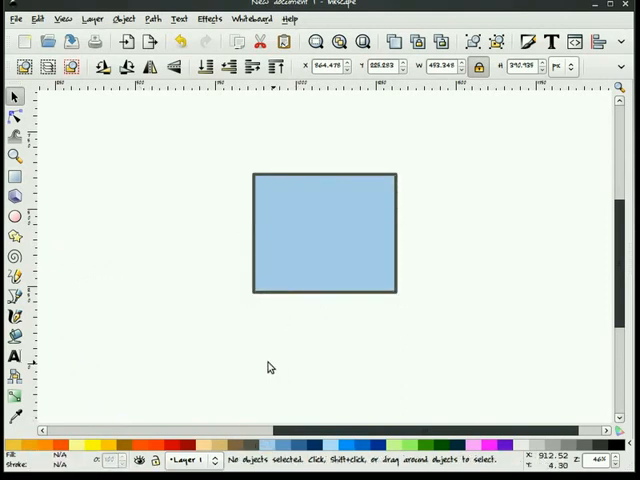
# Reselect the square and drag it left and down, then back up and right
pyautogui.click(323, 239)
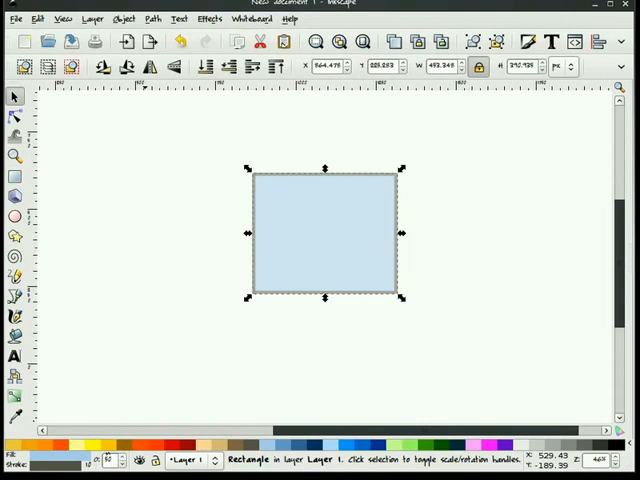
pyautogui.moveTo(323, 231); pyautogui.dragTo(258, 270)
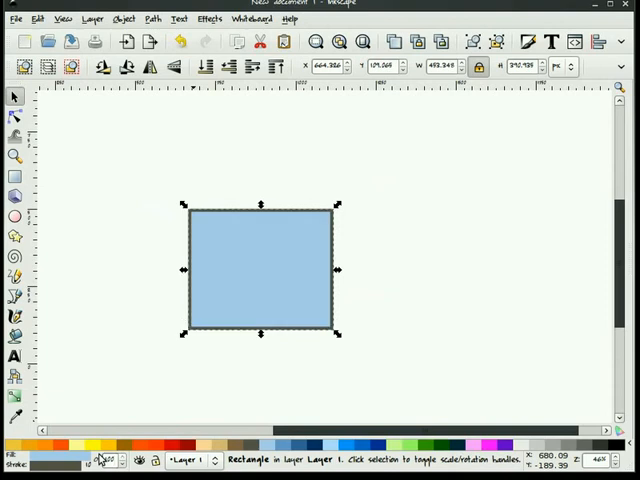
pyautogui.moveTo(260, 267); pyautogui.dragTo(310, 245)
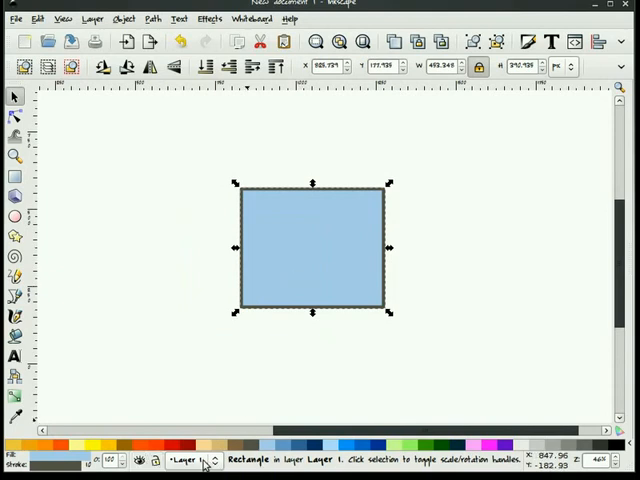
pyautogui.click(10, 453)
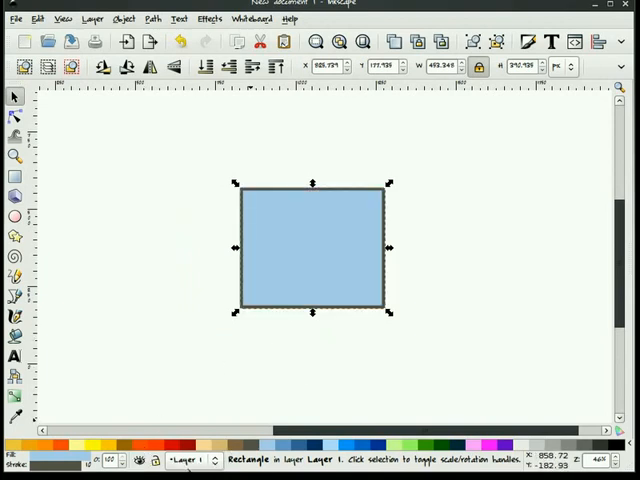
pyautogui.click(315, 318)
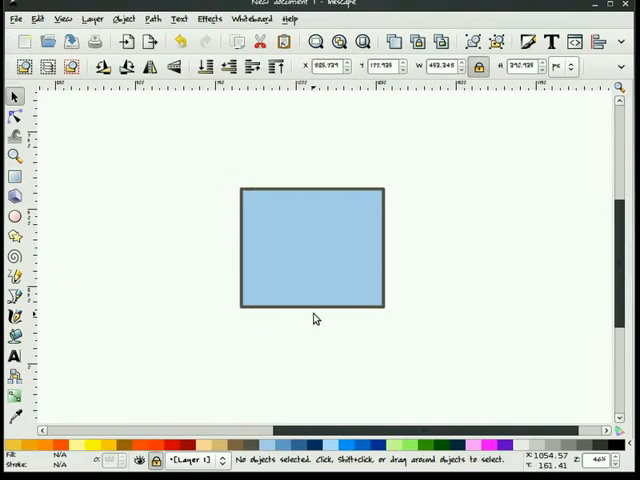
pyautogui.moveTo(238, 228); pyautogui.dragTo(320, 262)
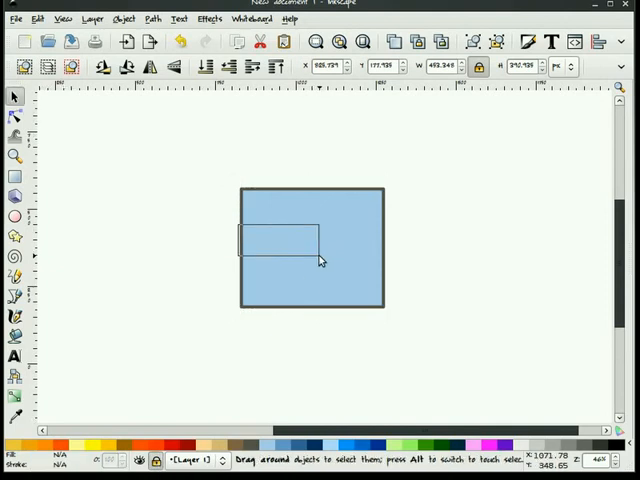
pyautogui.click(300, 358)
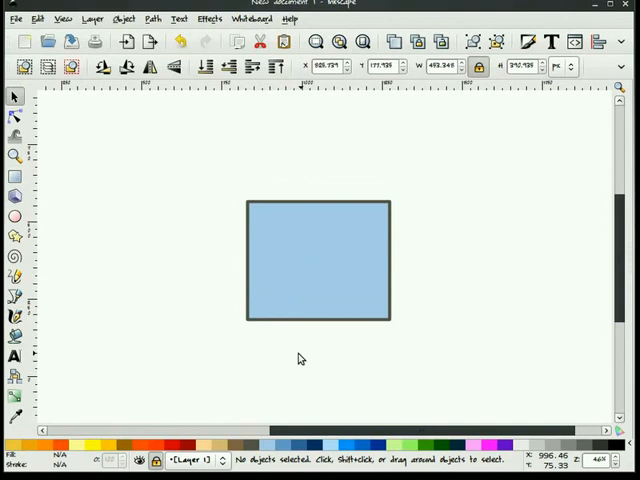
pyautogui.moveTo(305, 258)
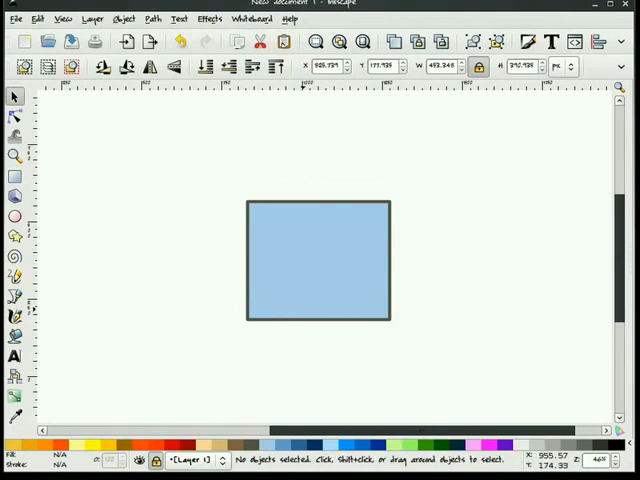
pyautogui.moveTo(293, 368)
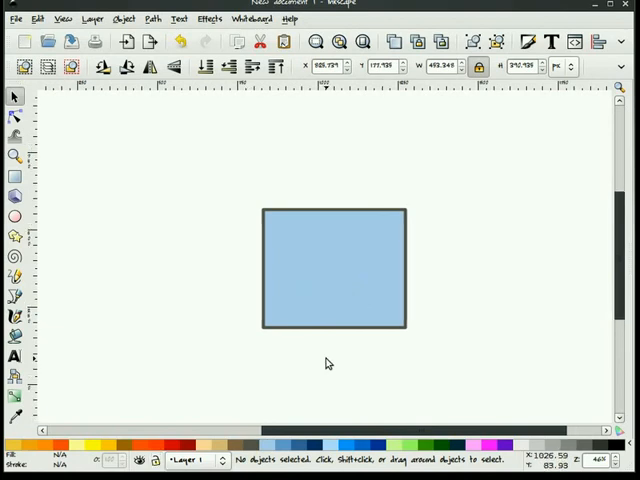
pyautogui.moveTo(293, 360)
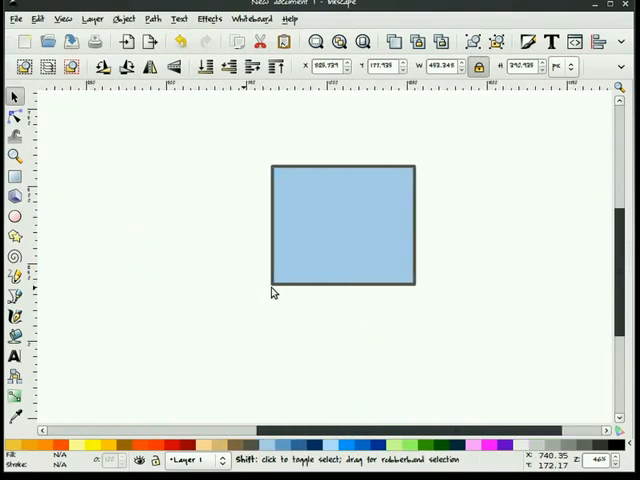
pyautogui.click(310, 338)
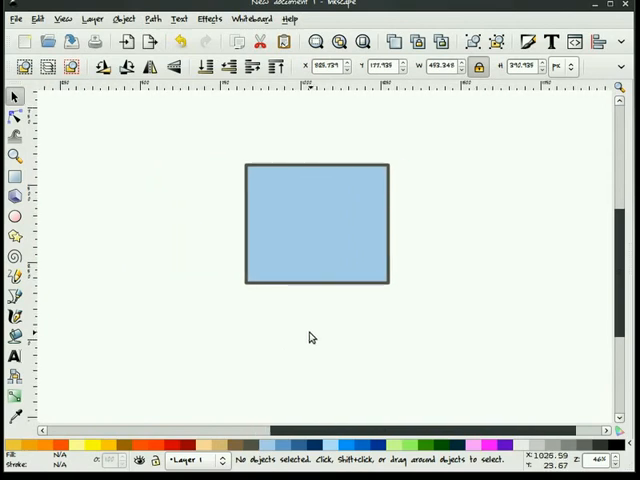
pyautogui.click(313, 222)
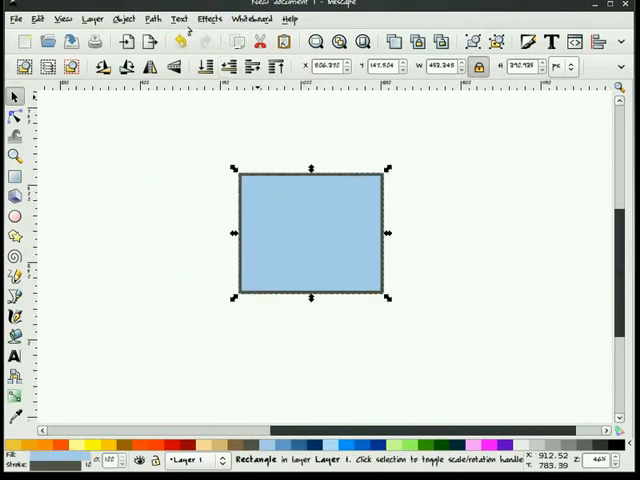
# Draw an ellipse left of the square, then select it and delete it
pyautogui.click(149, 18)
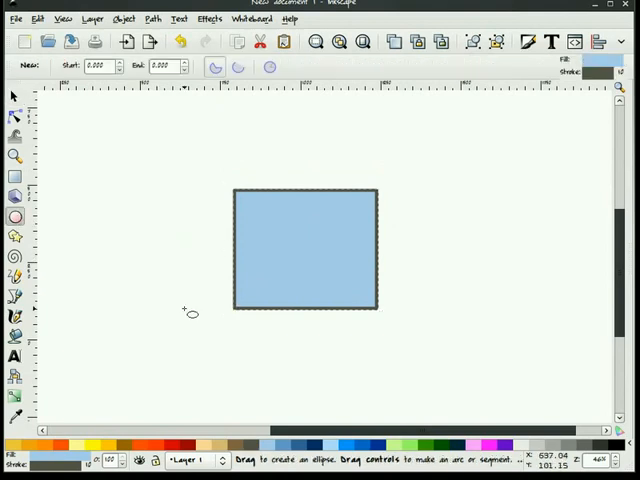
pyautogui.moveTo(166, 307)
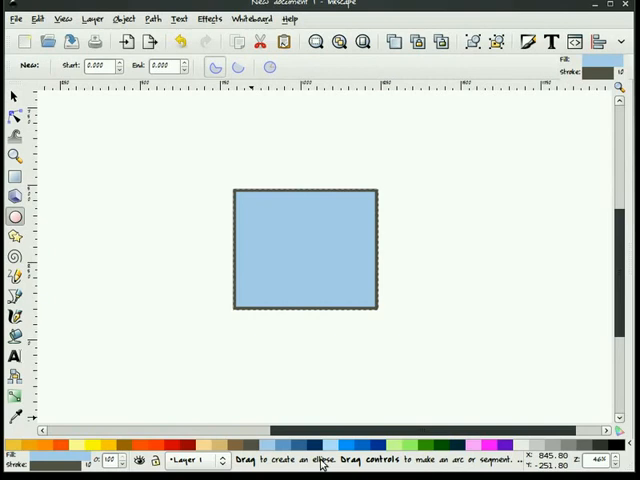
pyautogui.moveTo(405, 467)
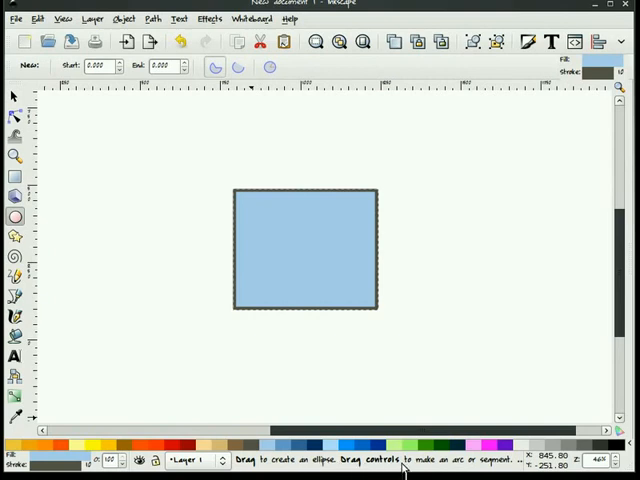
pyautogui.moveTo(518, 465)
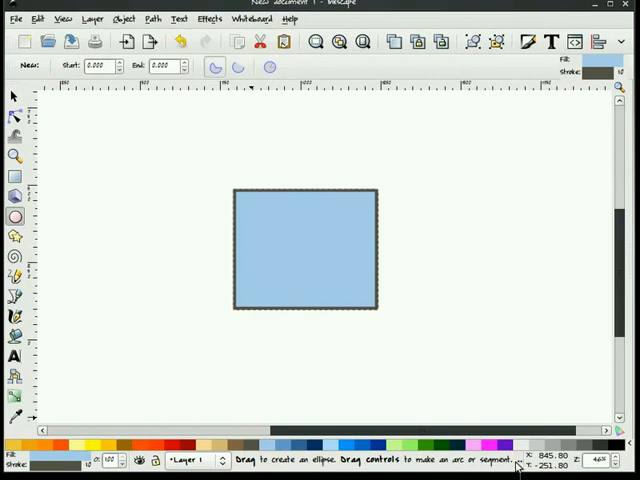
pyautogui.moveTo(115, 253)
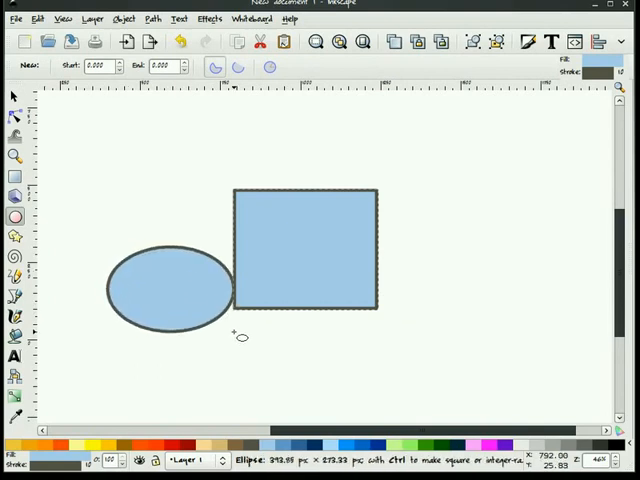
pyautogui.click(170, 285)
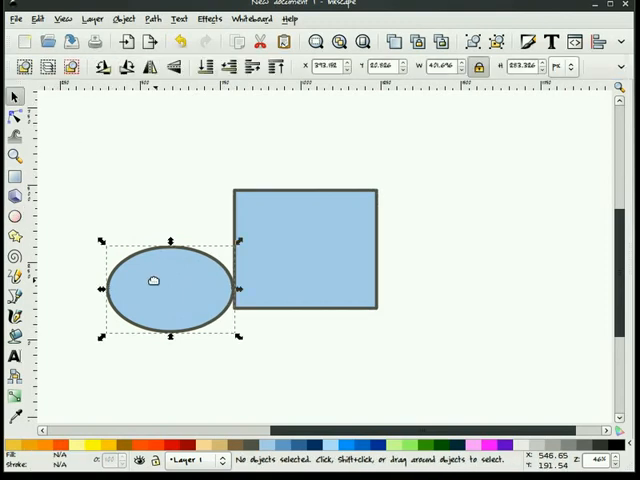
pyautogui.press('Delete')
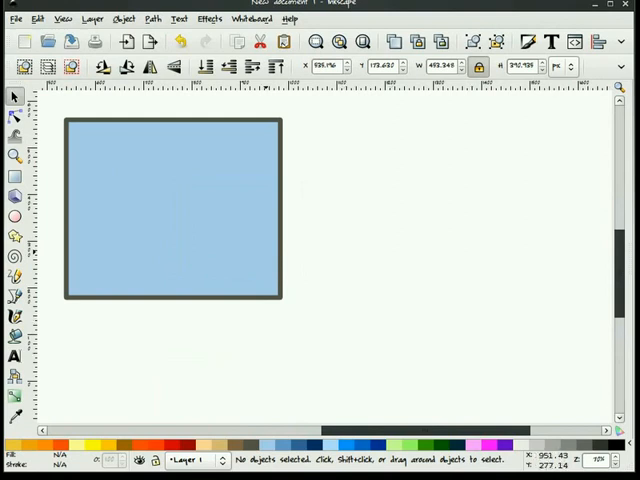
# Pan to centre the square in the view and delete it
pyautogui.moveTo(175, 205); pyautogui.dragTo(290, 255)
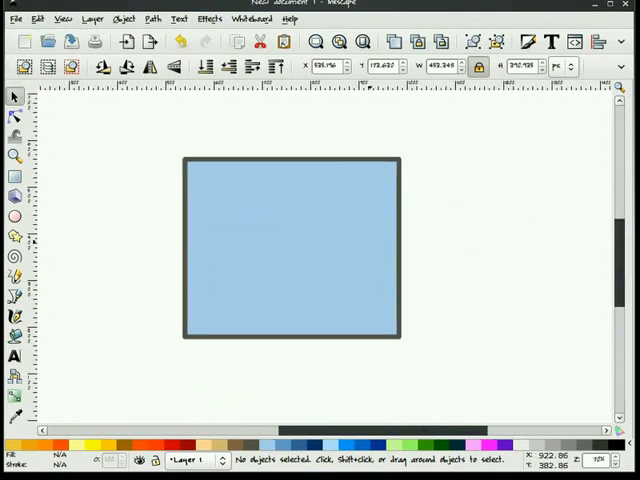
pyautogui.press('Delete')
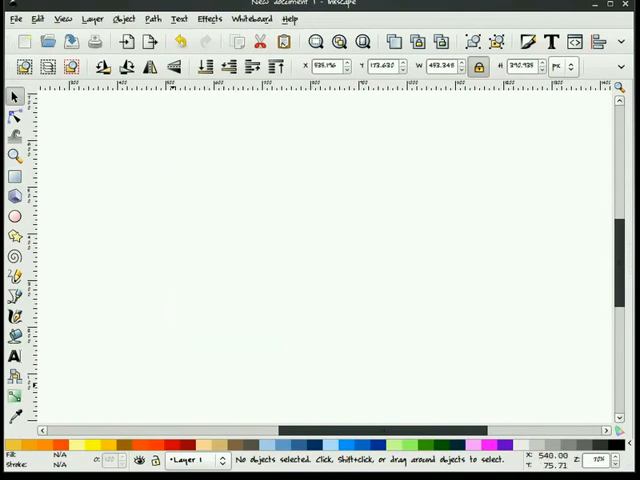
pyautogui.moveTo(308, 274)
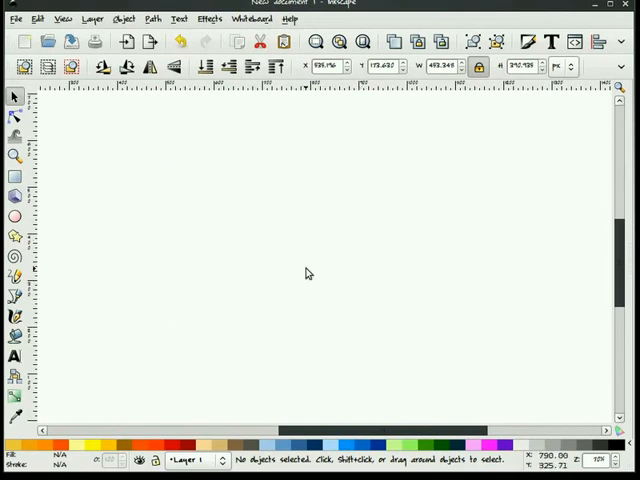